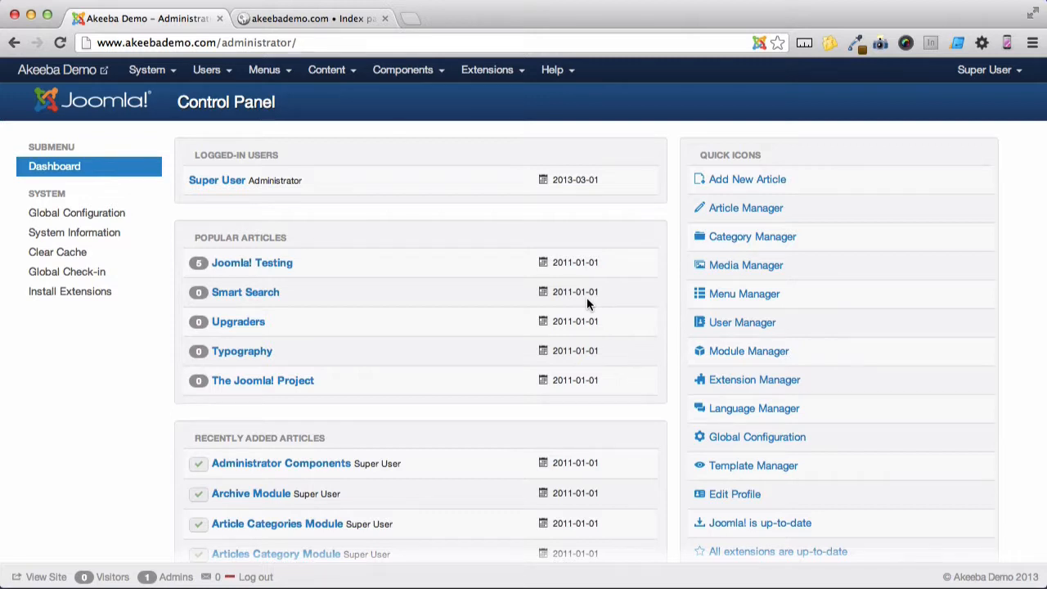
mouse_move(432, 186)
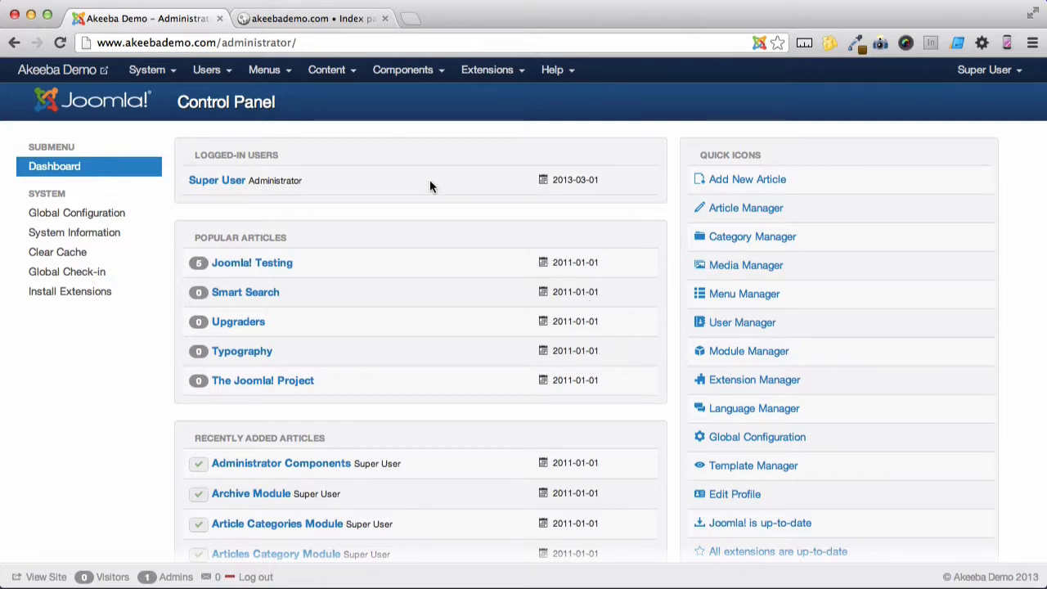
Step: View the forum site, then go to Components > Akeeba Backup and scroll toward Multiple Databases Definitions
click(311, 18)
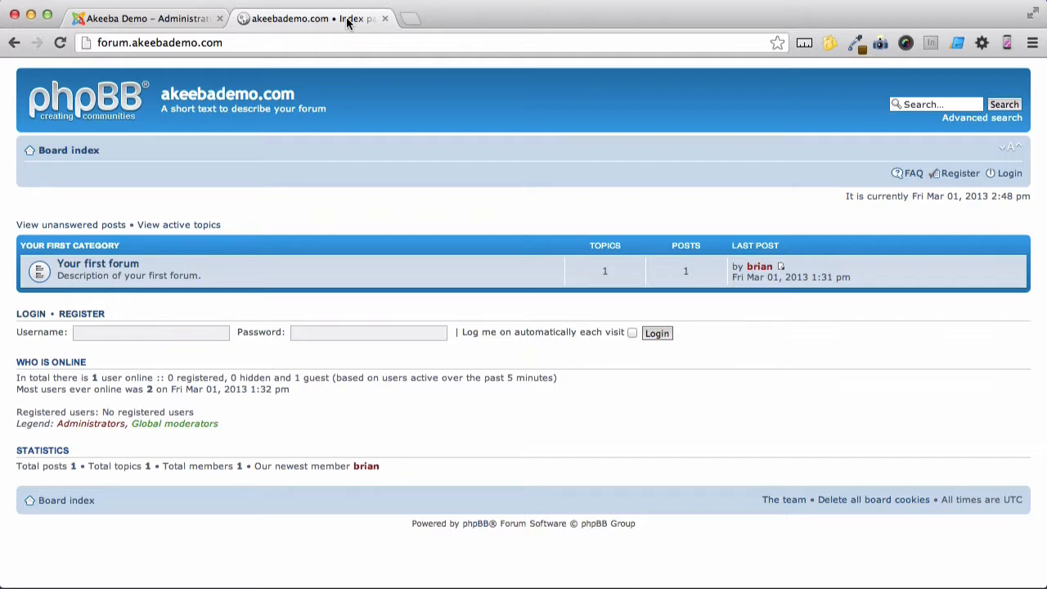
click(139, 18)
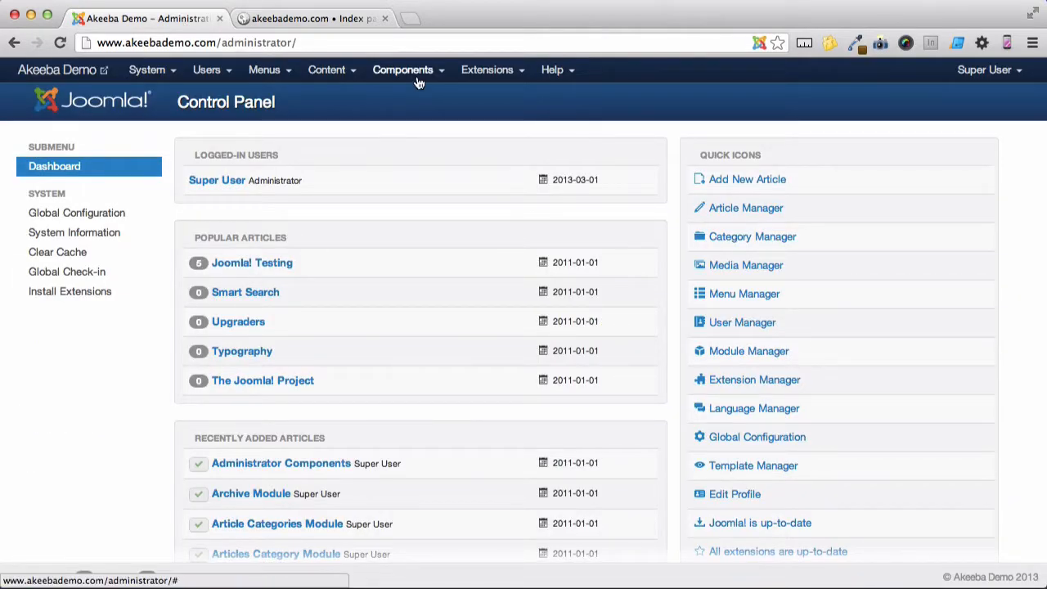
click(403, 69)
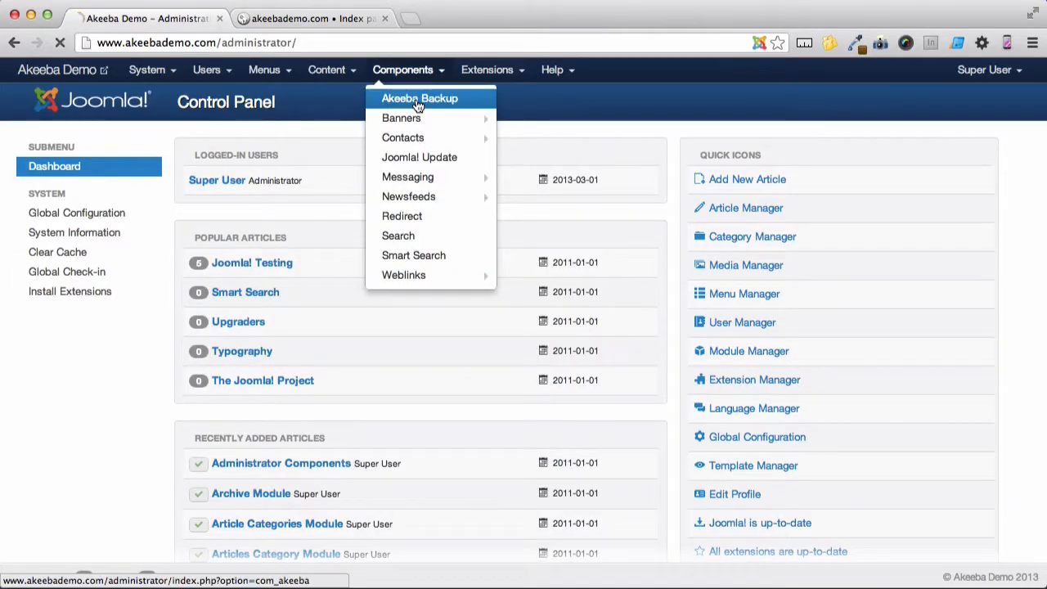
click(419, 98)
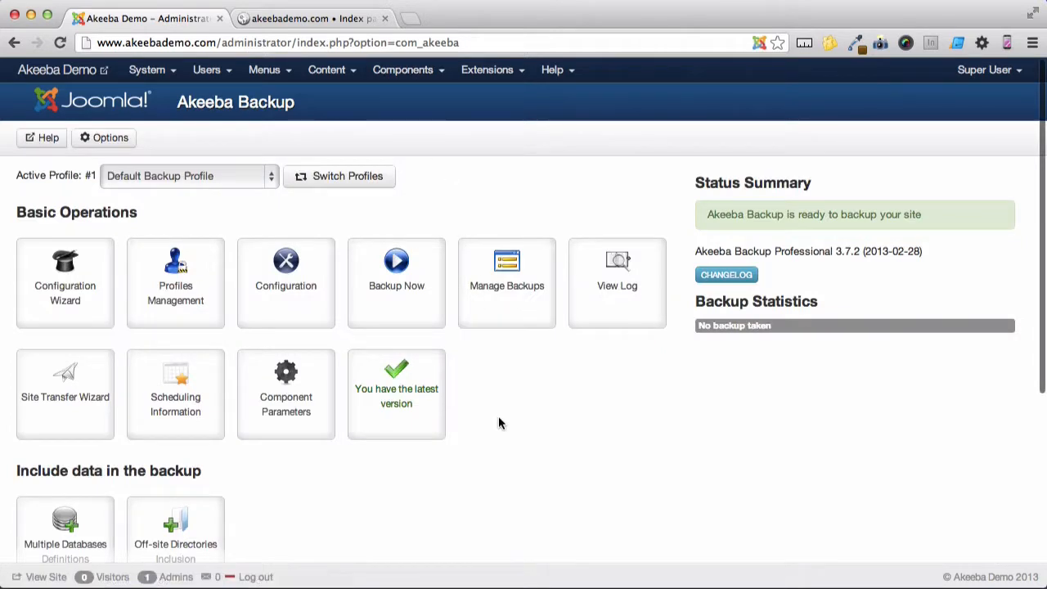
scroll(down, 3)
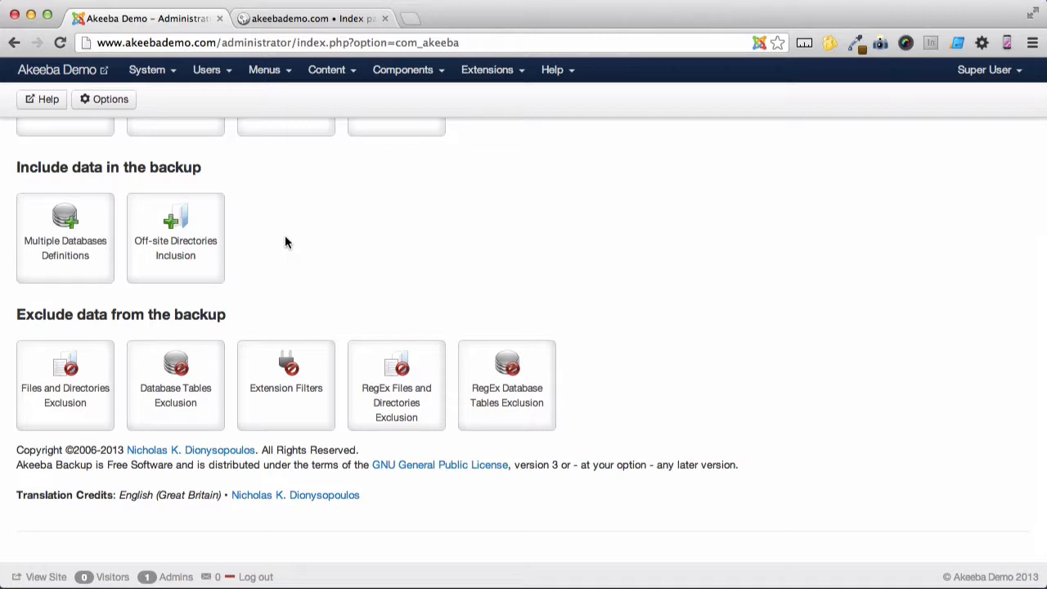
mouse_move(175, 259)
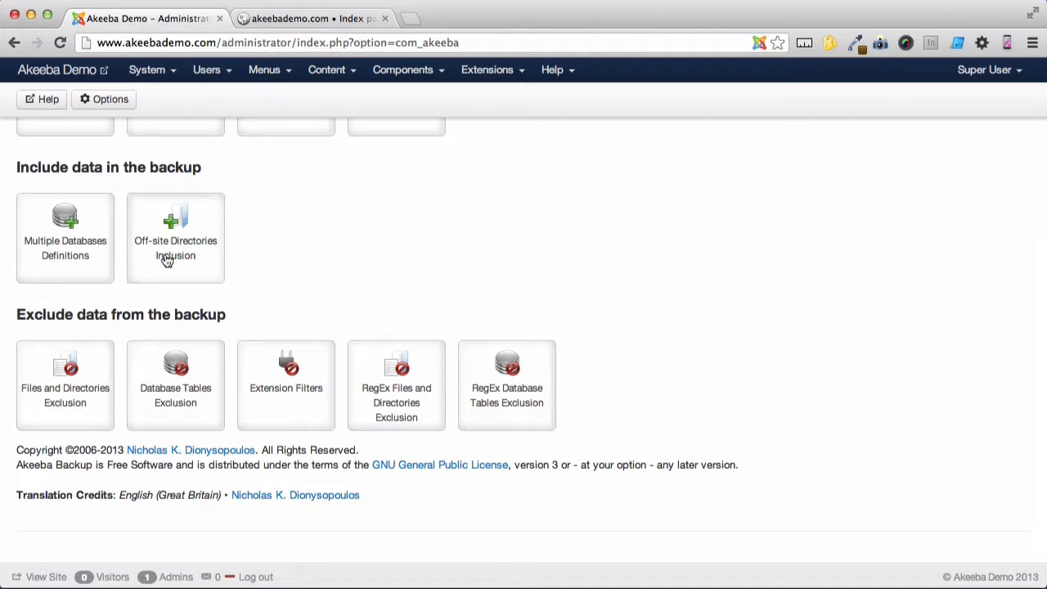
mouse_move(65, 249)
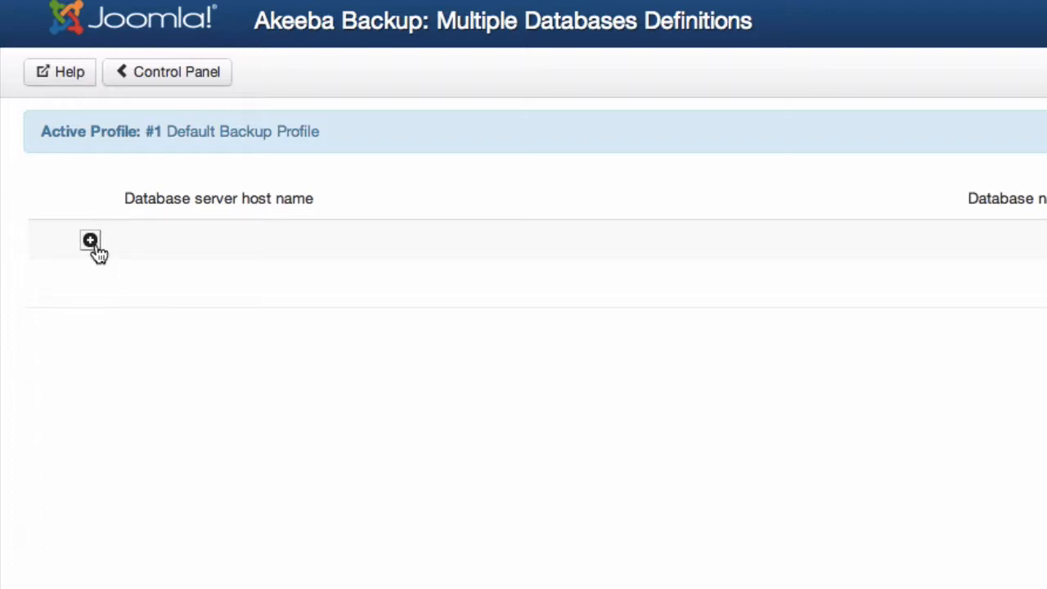
Step: Add an extra database definition: host localhost, user root, database phpbb3
click(90, 239)
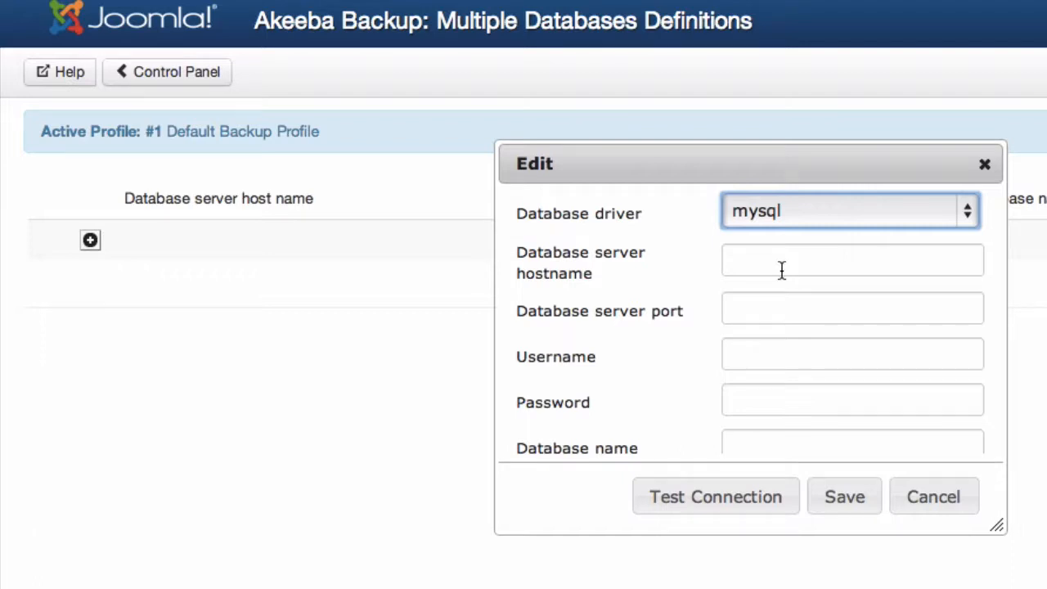
text(localhost)
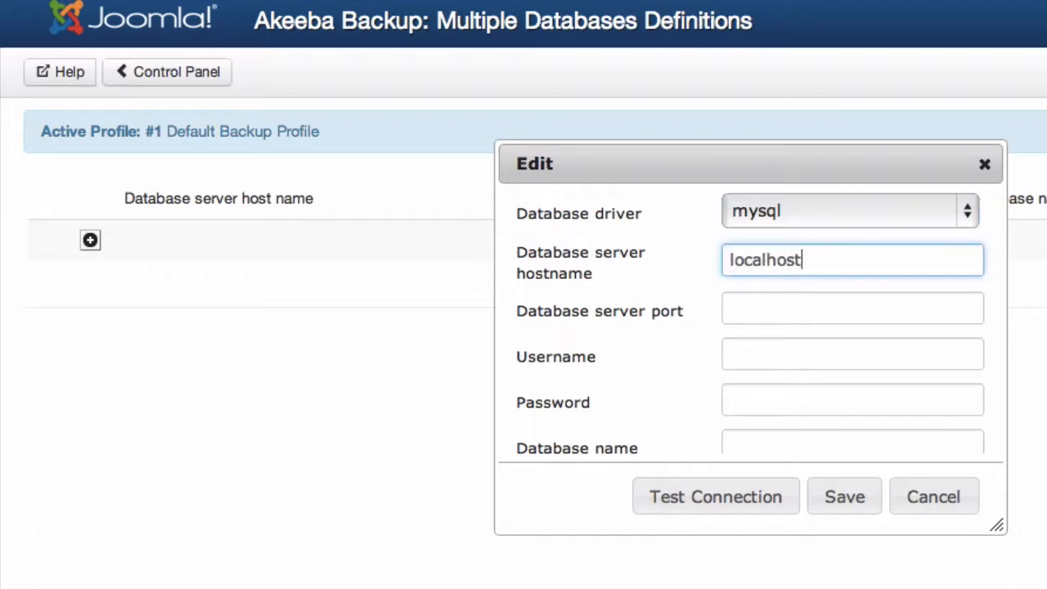
click(851, 353)
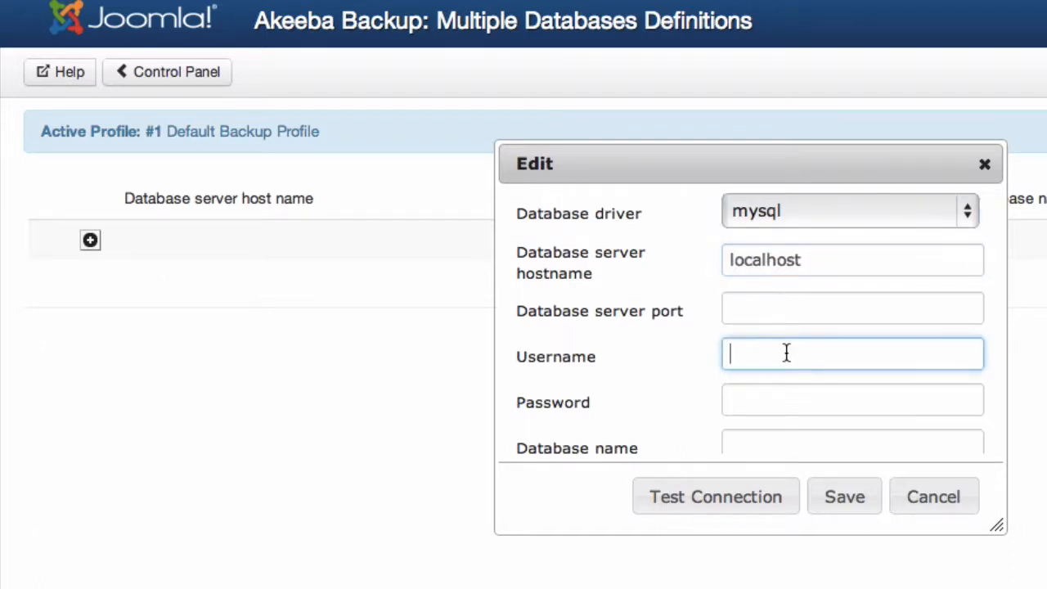
text(root)
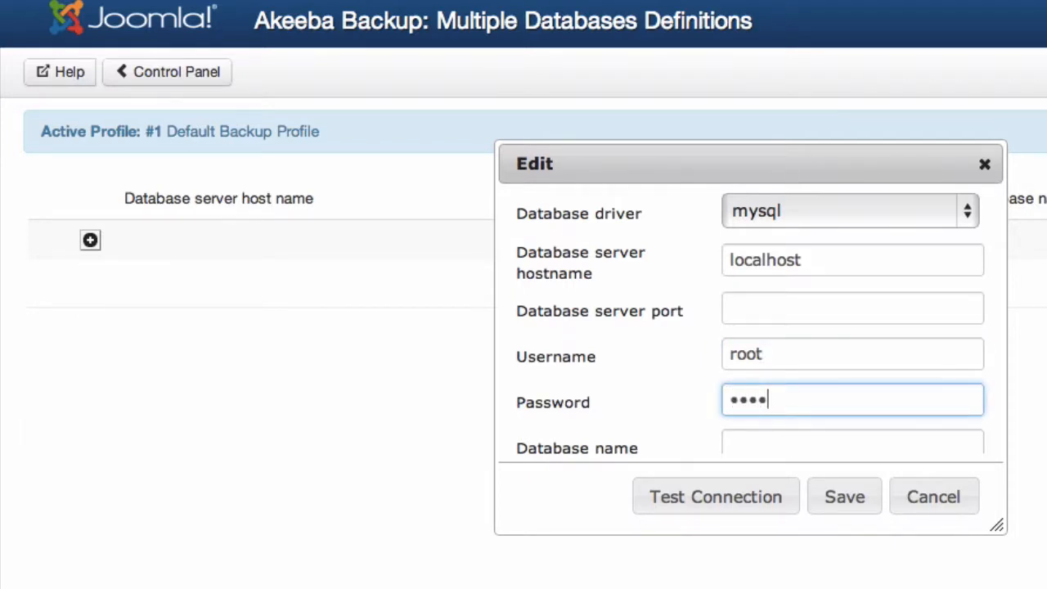
click(851, 448)
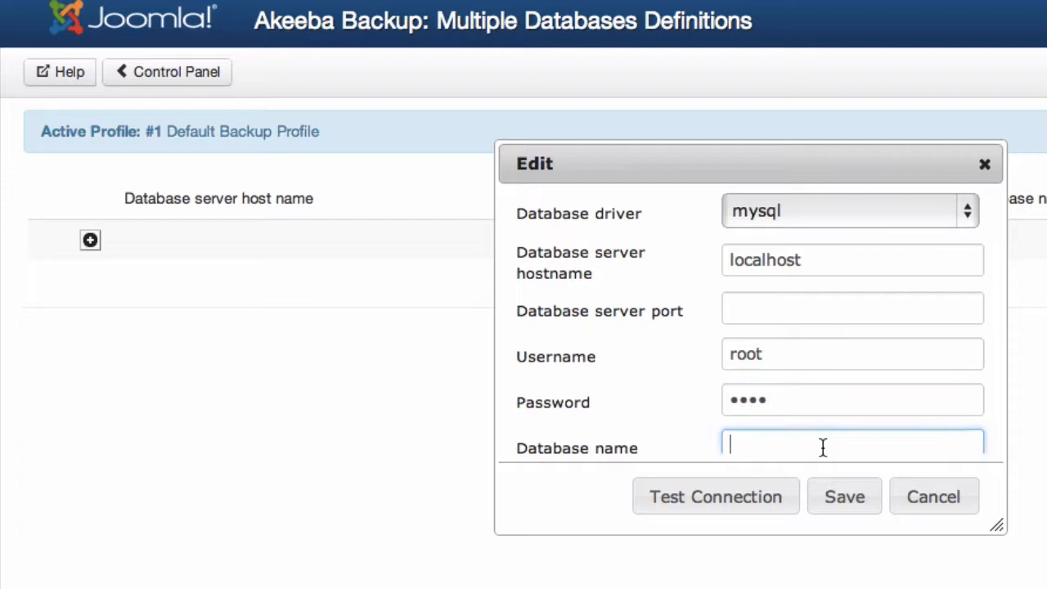
text(p)
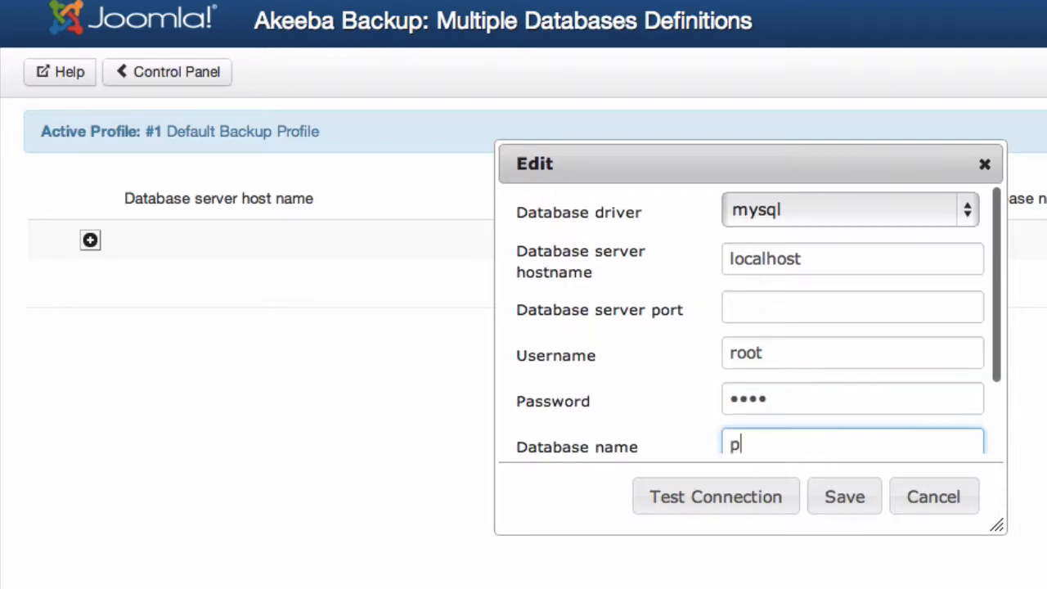
text(hpbb3)
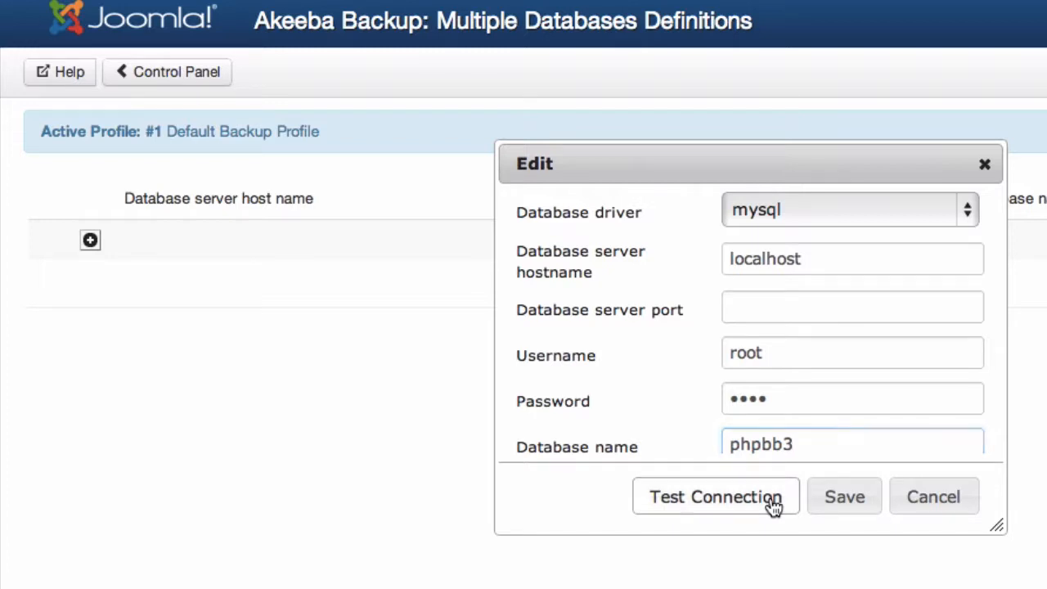
Step: Test the phpbb3 connection successfully and save the definition
click(714, 497)
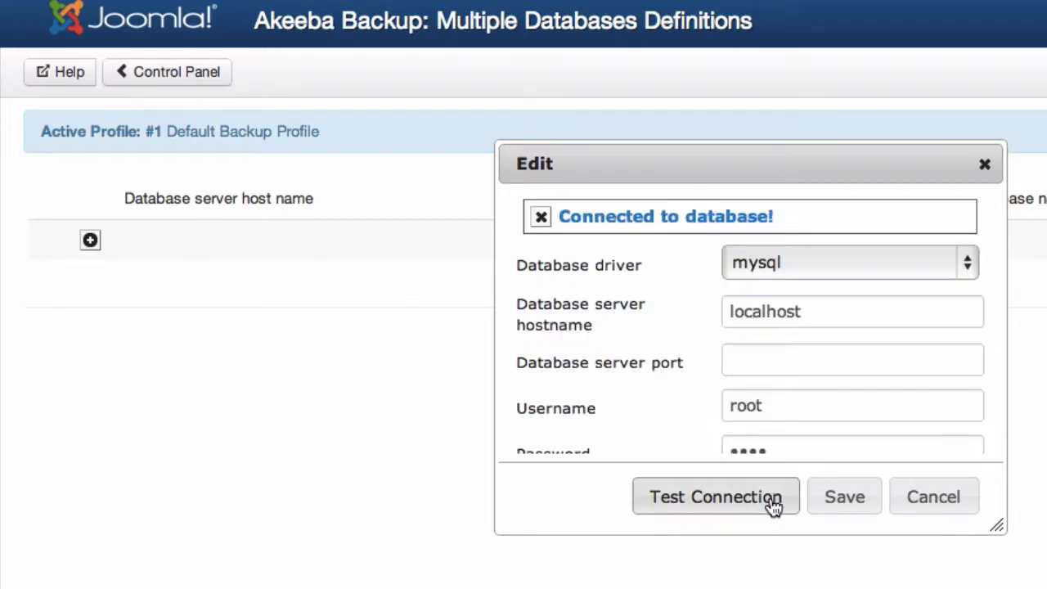
mouse_move(845, 497)
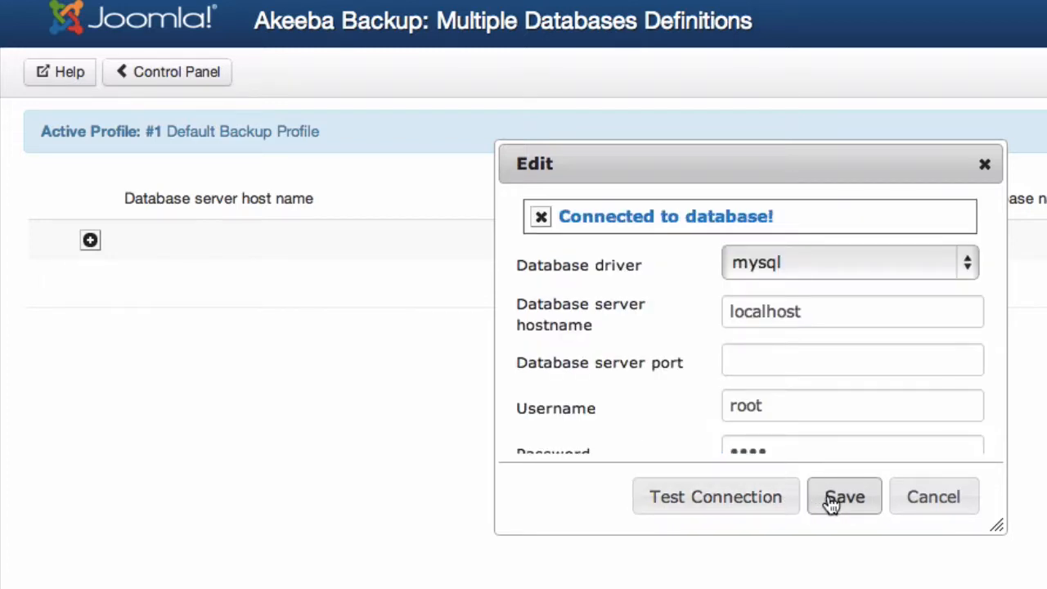
click(844, 497)
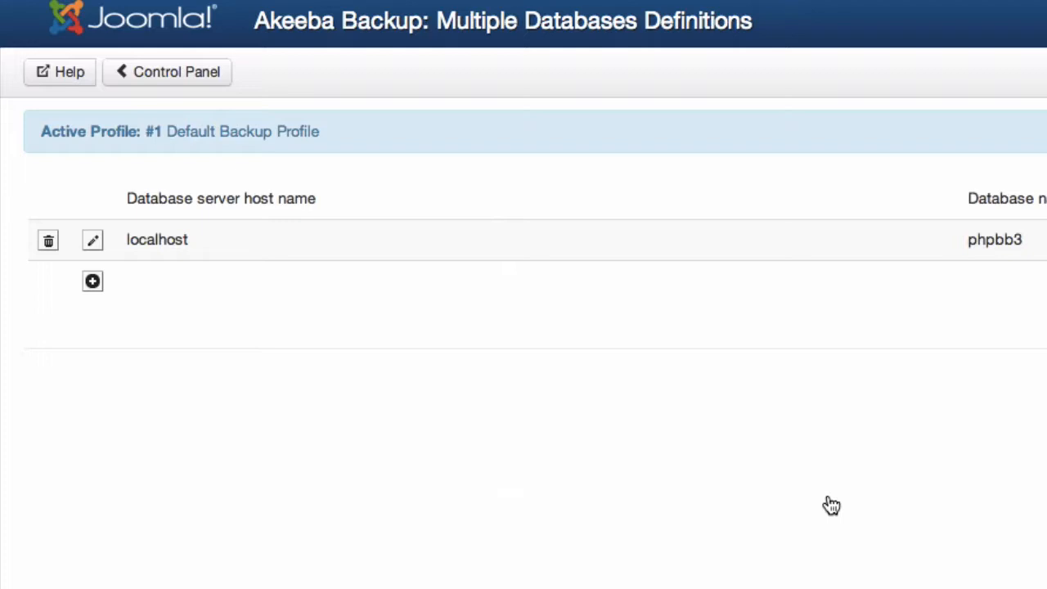
mouse_move(226, 96)
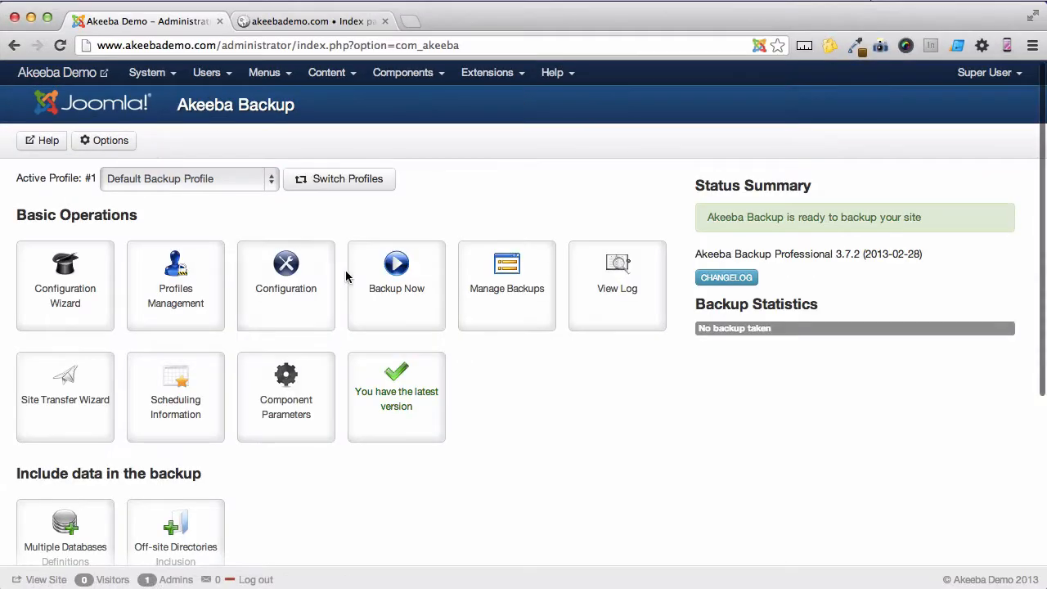
Step: Add [ROOTPARENT]/downloads to Off-site Directories Inclusion via the Directory Browser
scroll(down, 3)
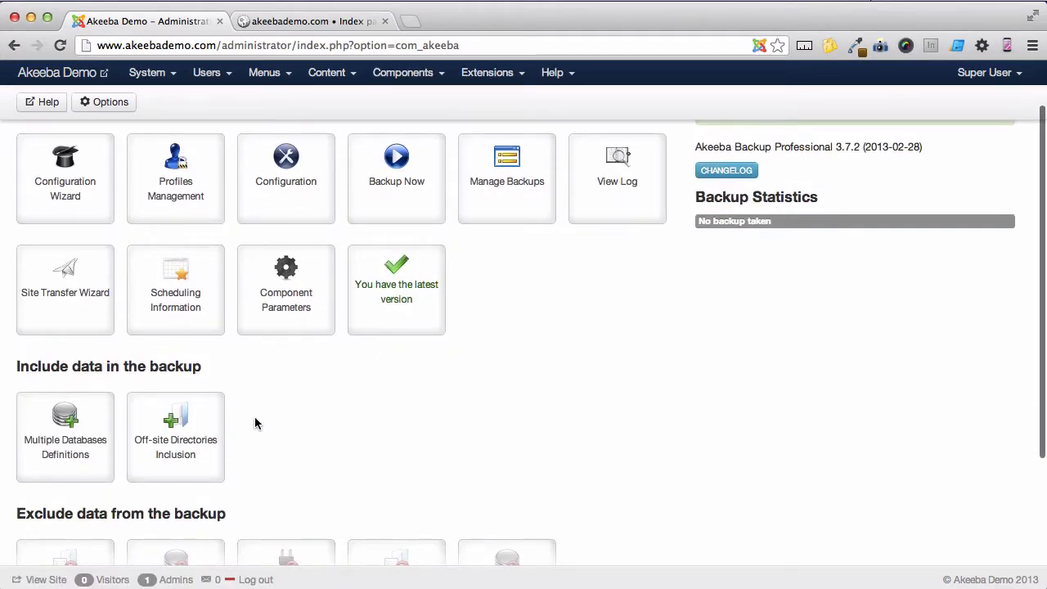
mouse_move(175, 439)
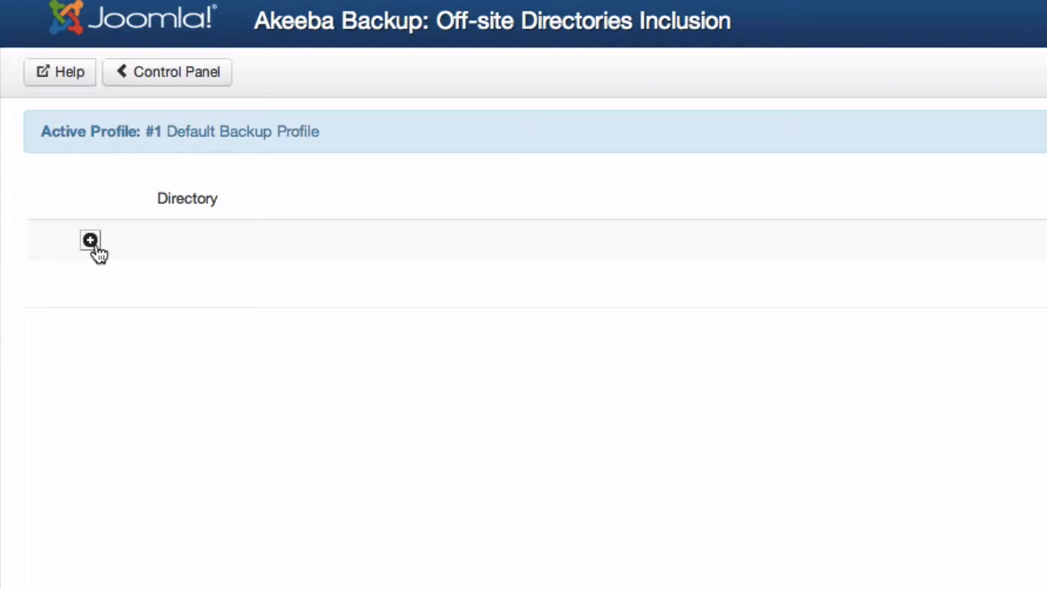
click(90, 239)
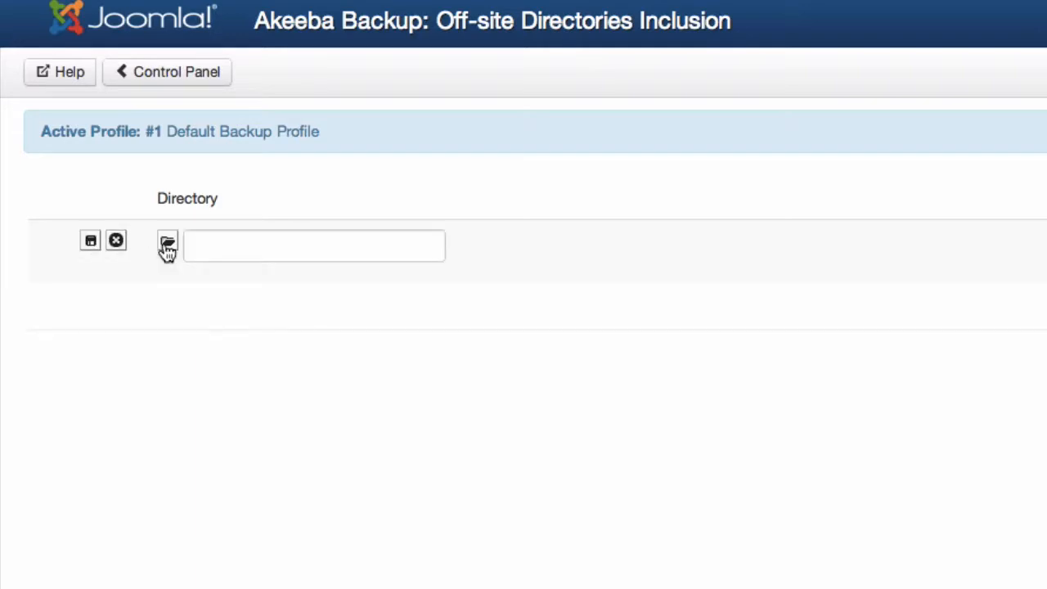
click(167, 239)
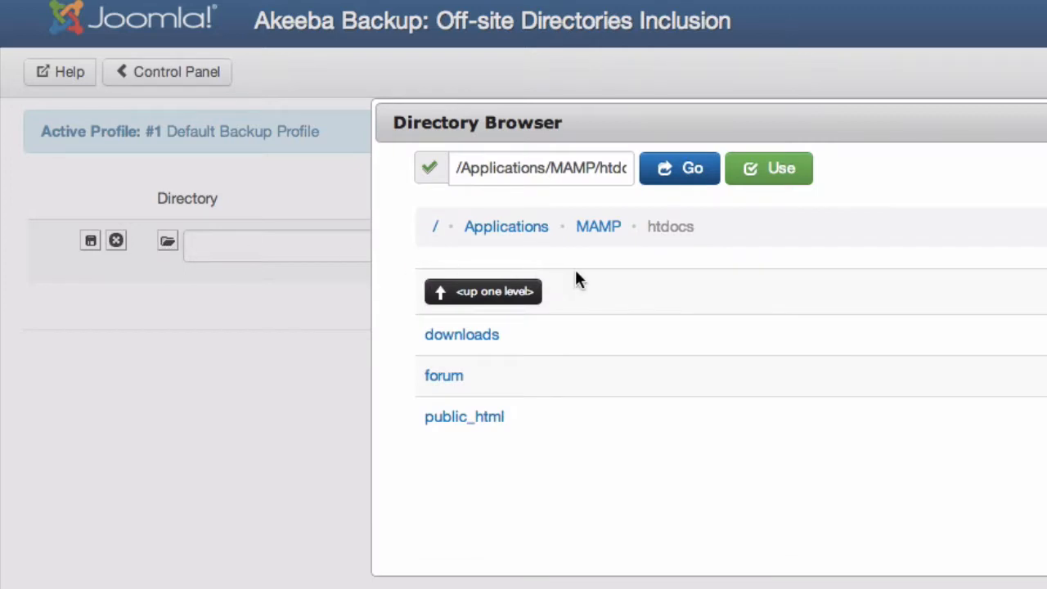
mouse_move(542, 319)
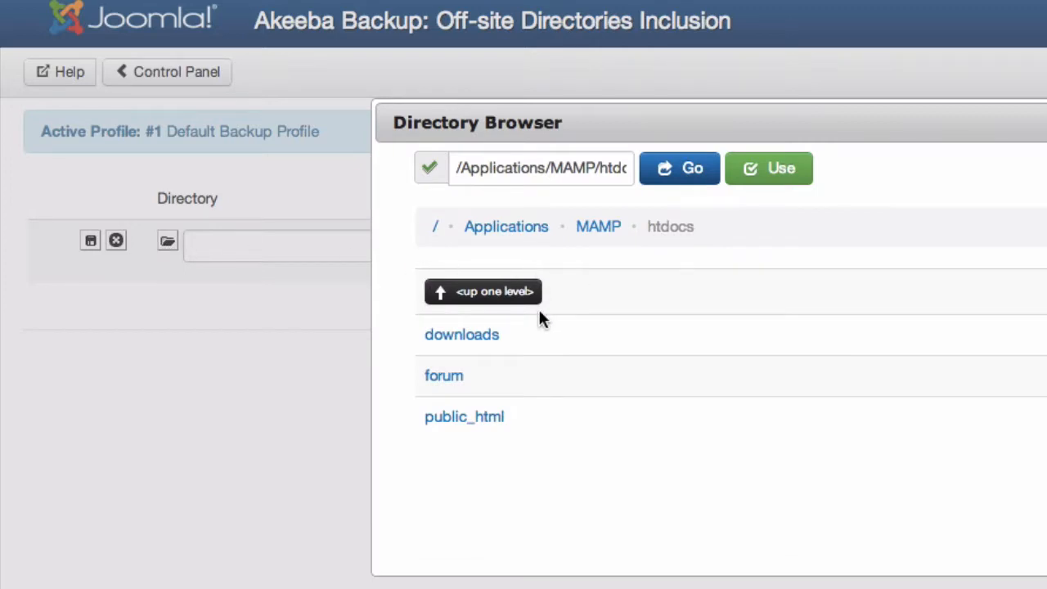
mouse_move(513, 342)
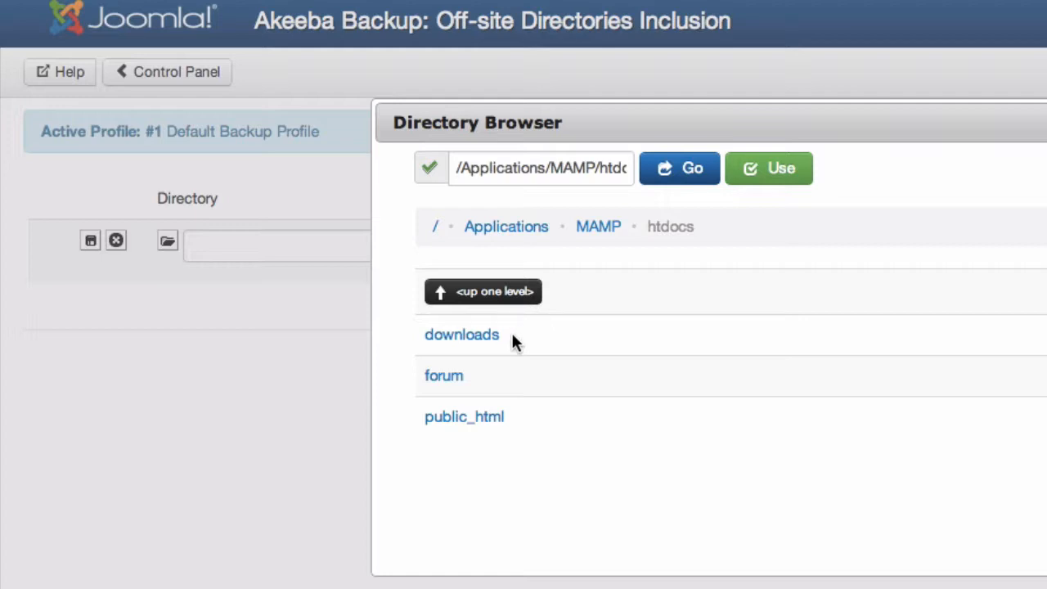
mouse_move(500, 383)
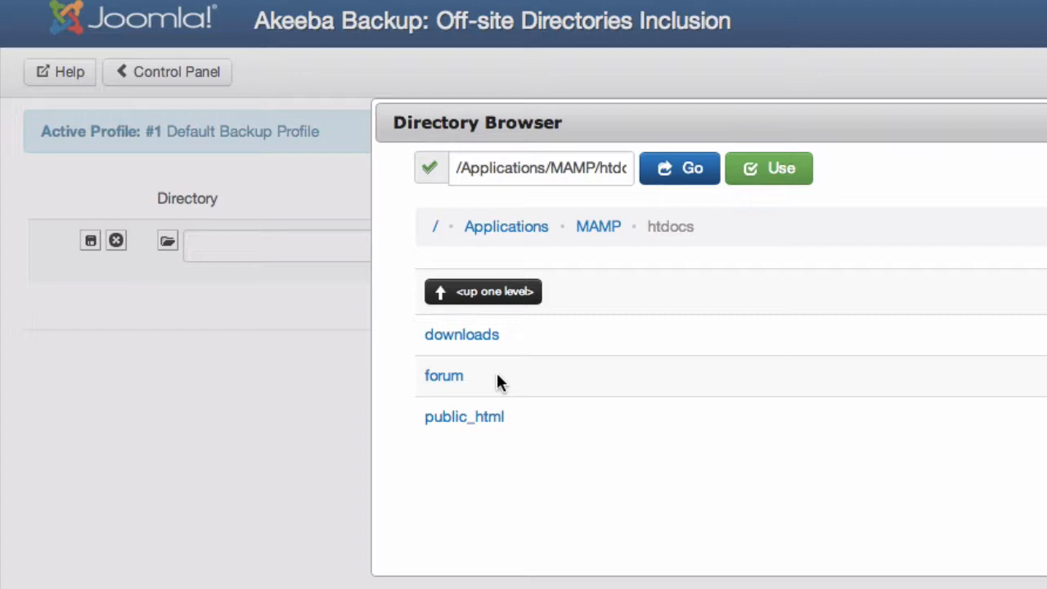
mouse_move(503, 390)
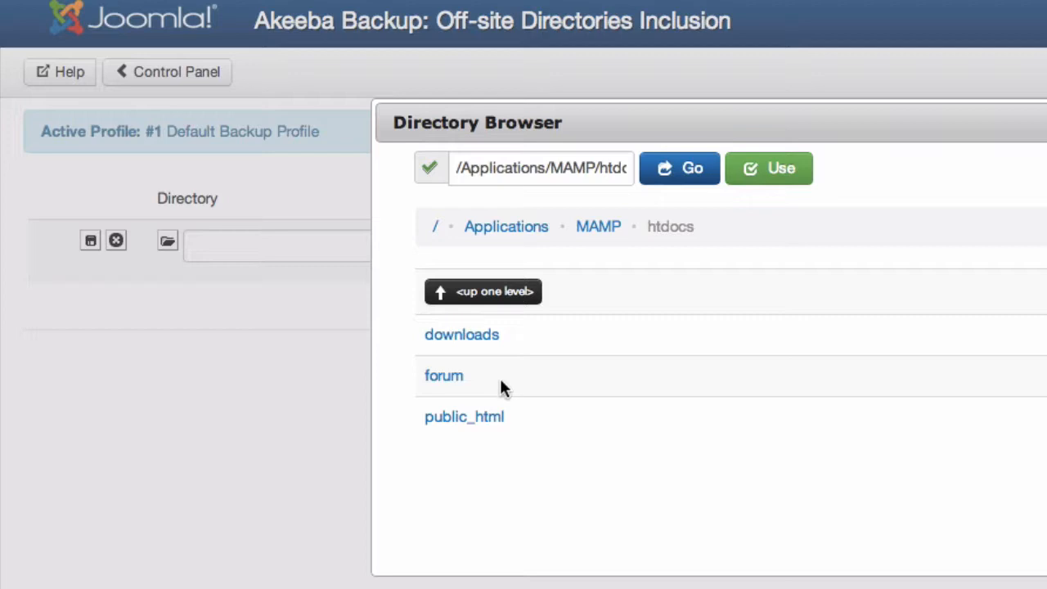
mouse_move(517, 417)
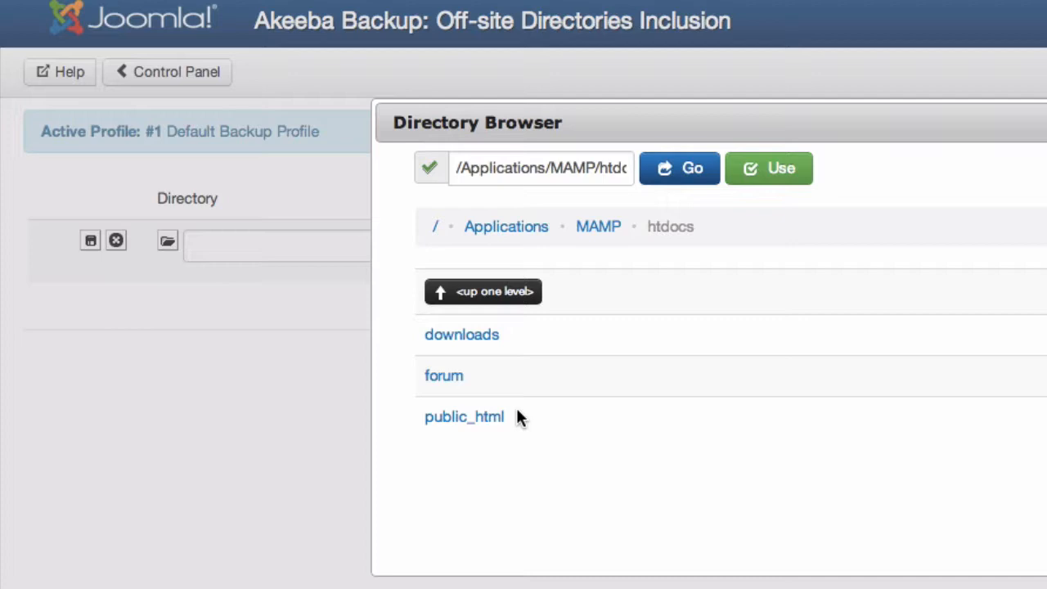
mouse_move(461, 334)
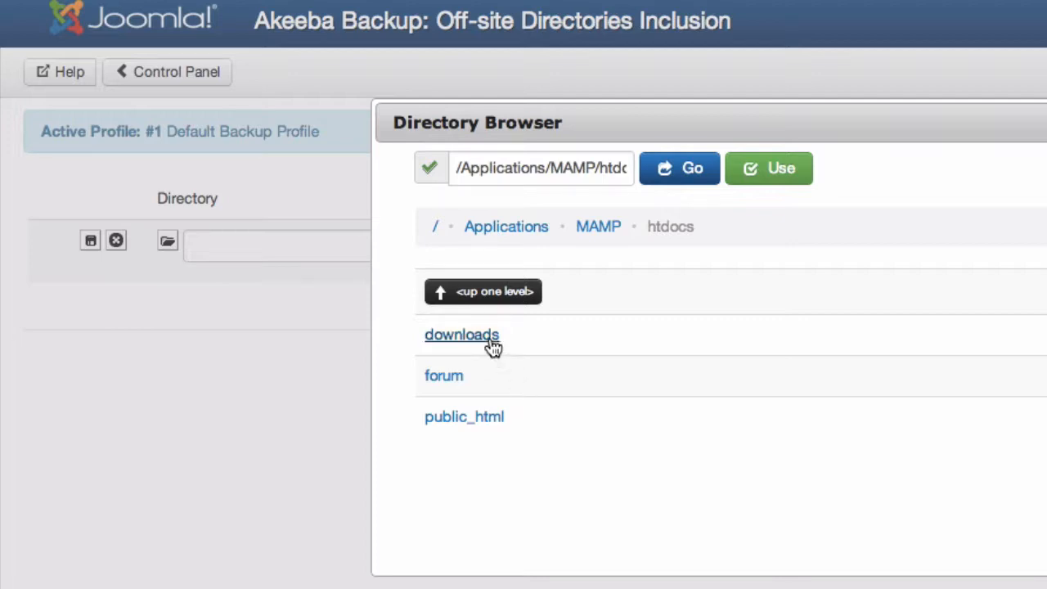
click(462, 333)
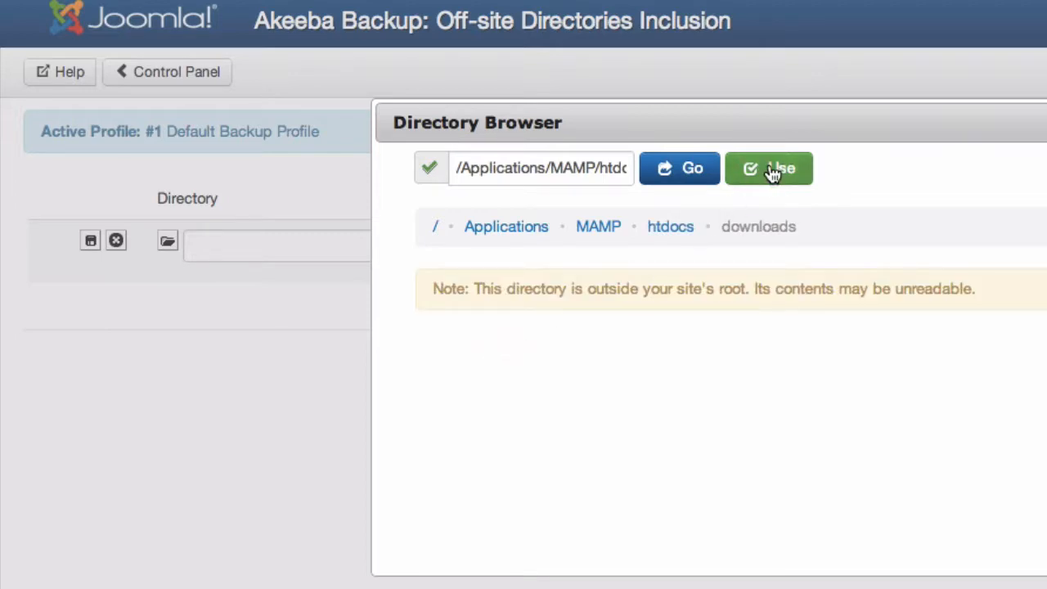
click(769, 166)
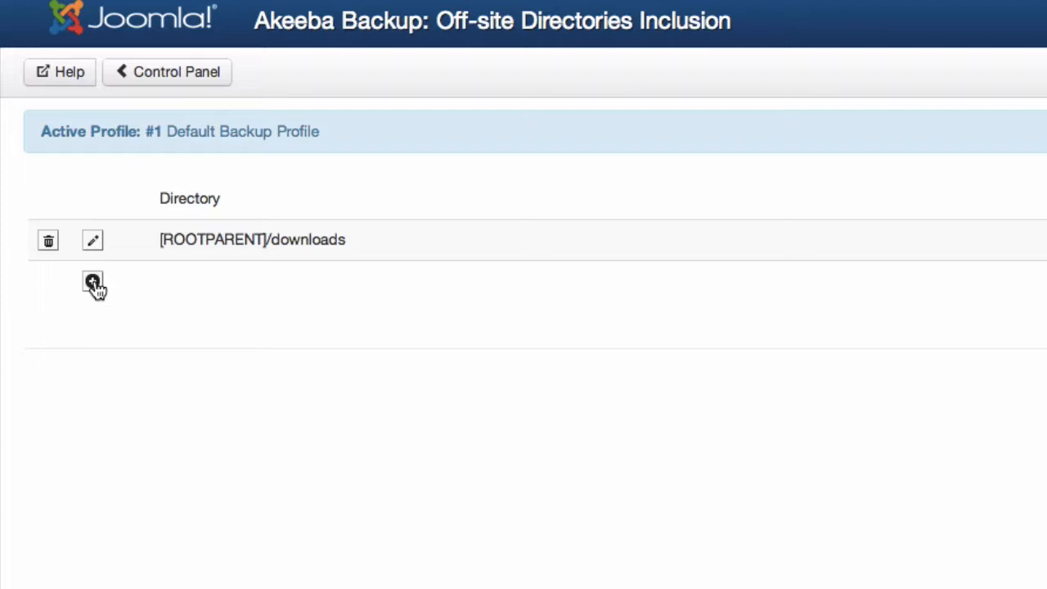
Step: Add and save [ROOTPARENT]/forum as a second off-site directory, then return to the Control Panel
click(91, 282)
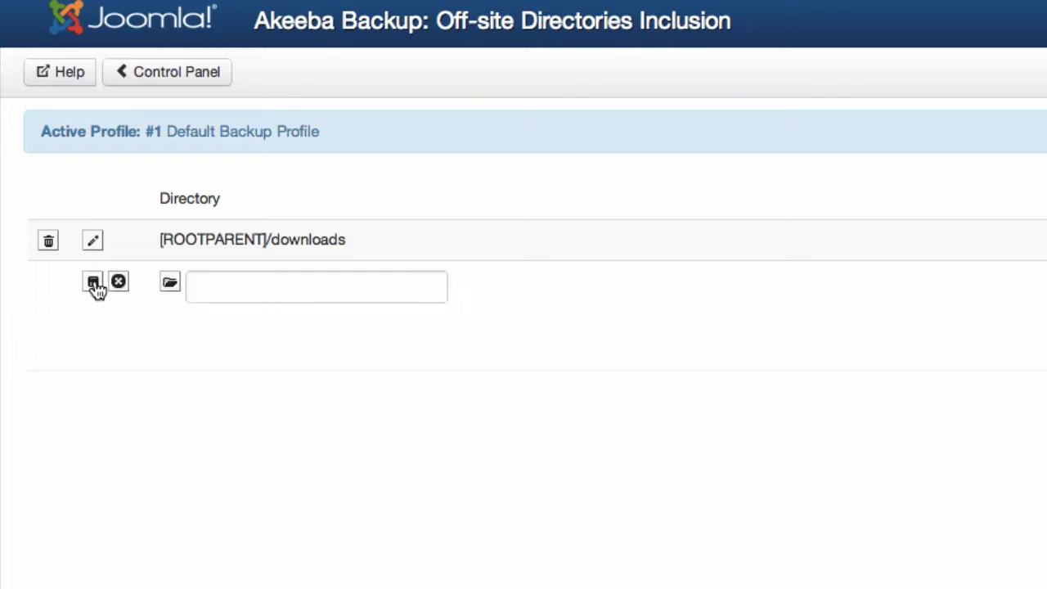
click(170, 281)
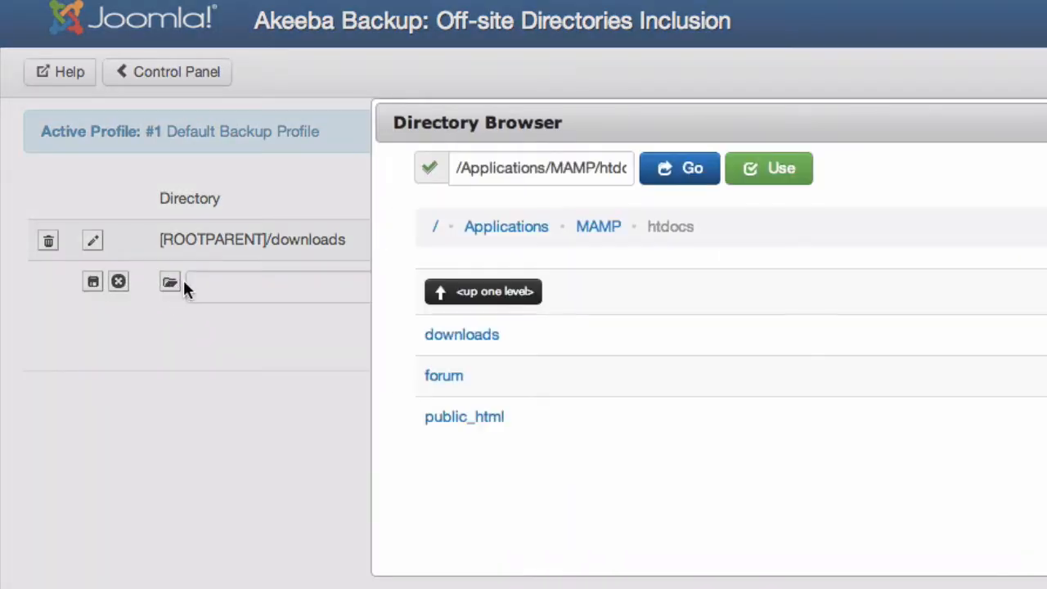
click(444, 374)
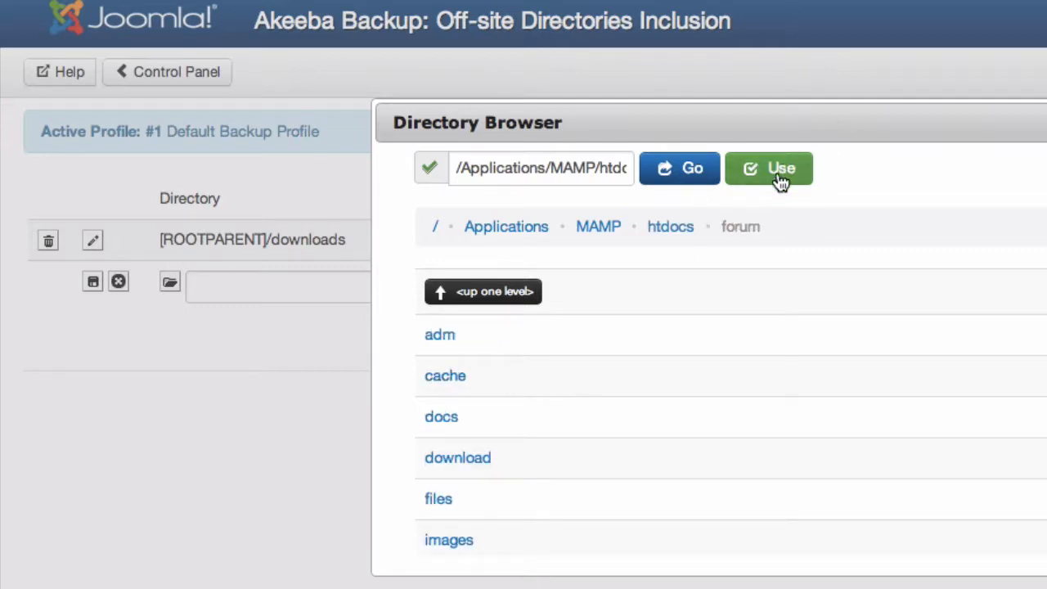
click(769, 167)
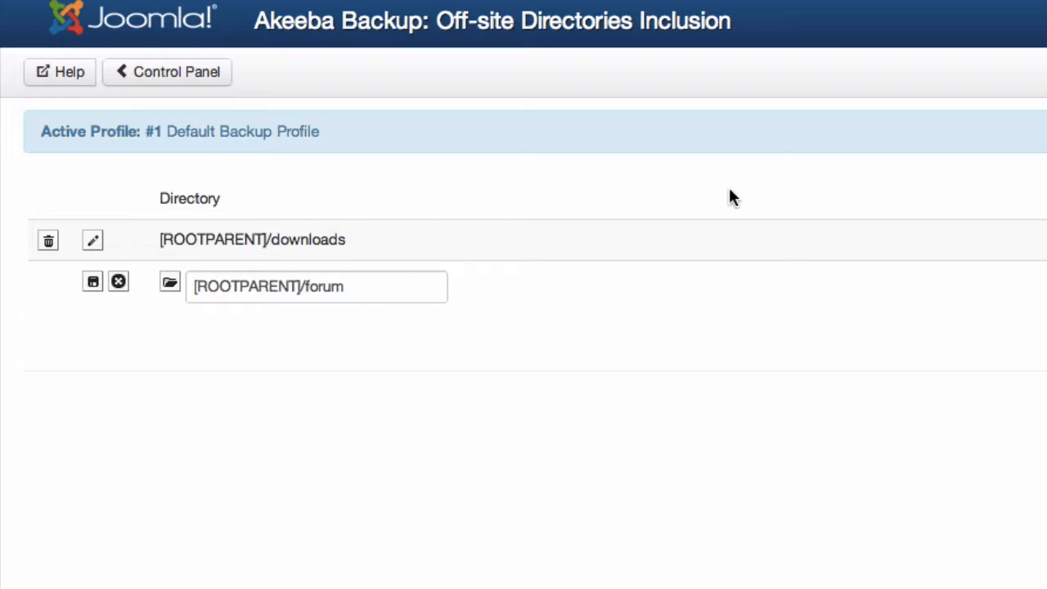
click(92, 282)
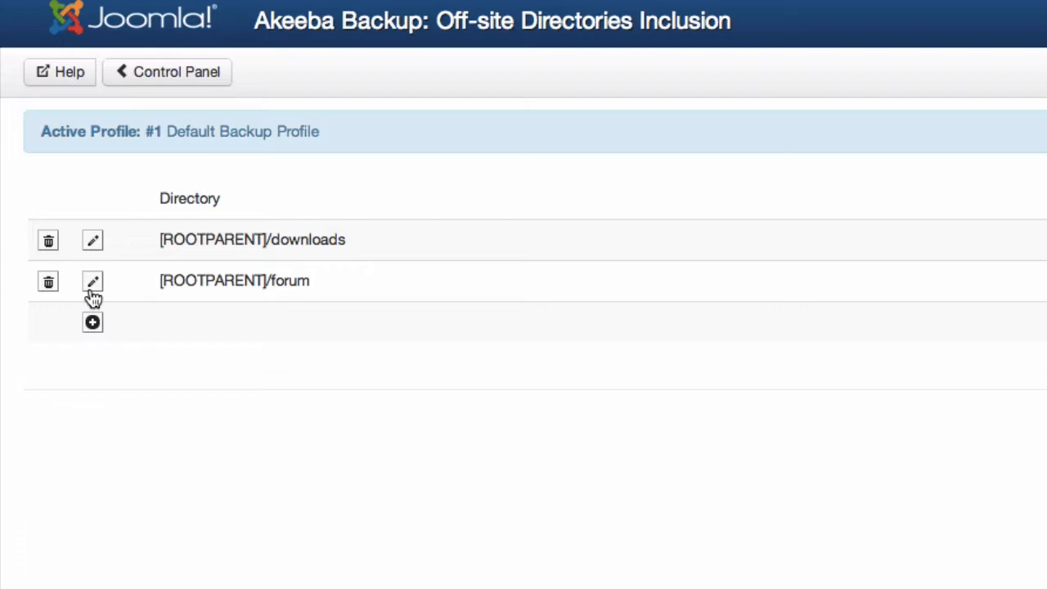
mouse_move(199, 108)
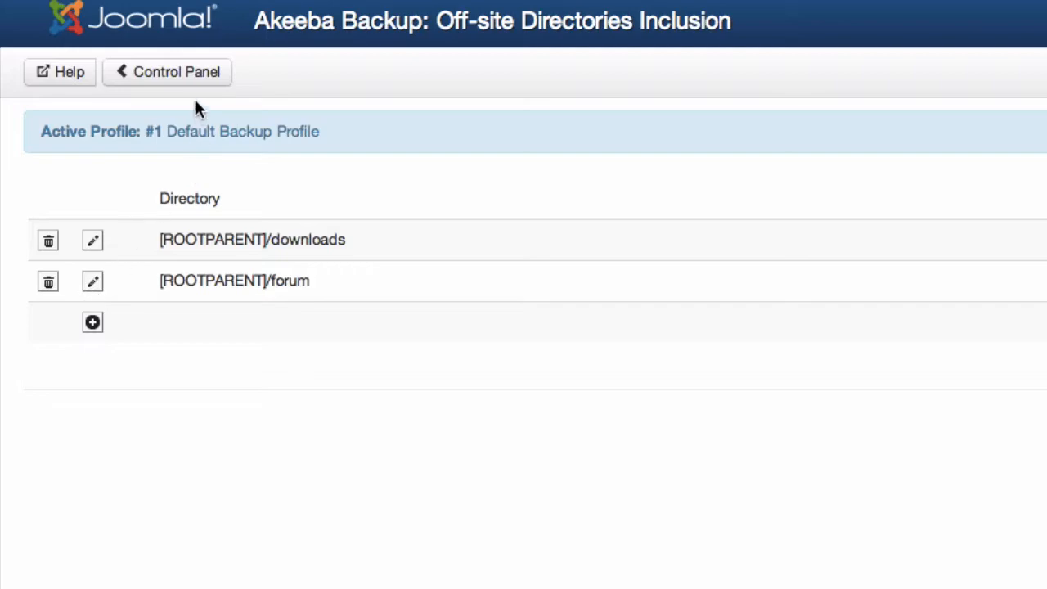
click(167, 72)
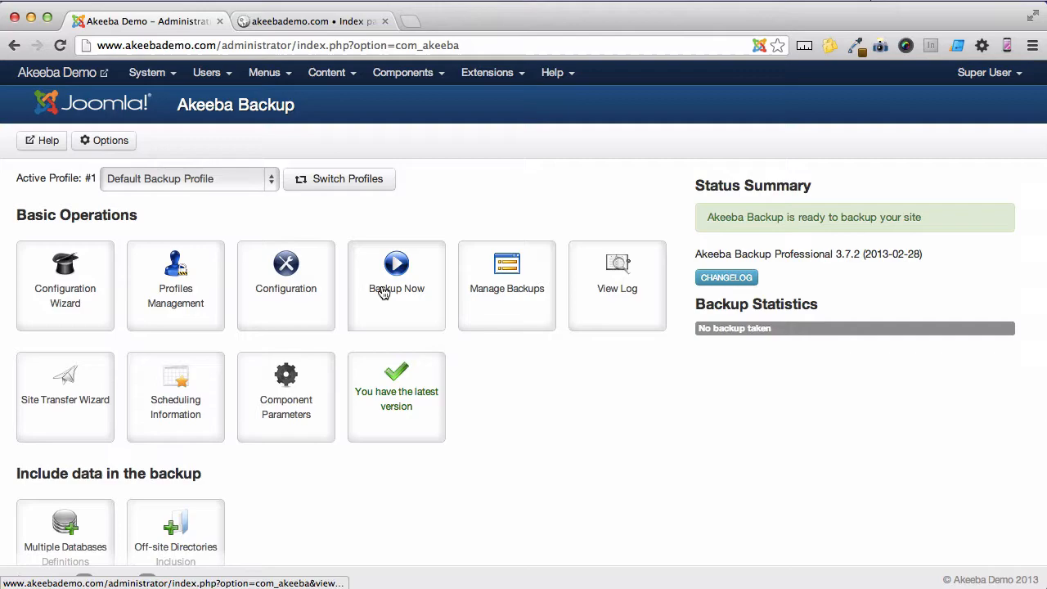
Step: Run a full site backup with Backup Now and view it in Manage Backups
click(396, 278)
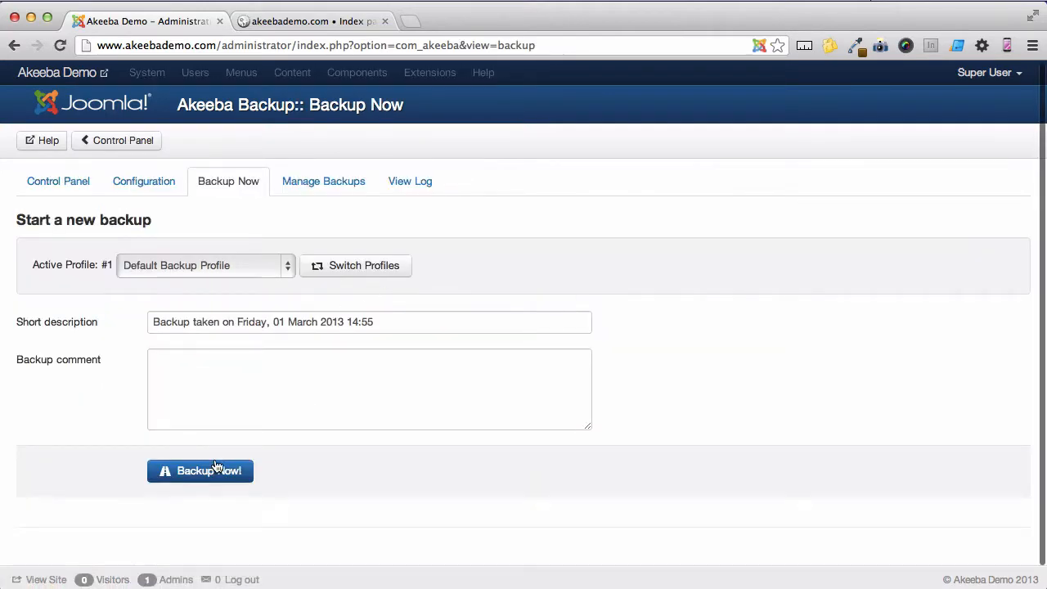
click(200, 471)
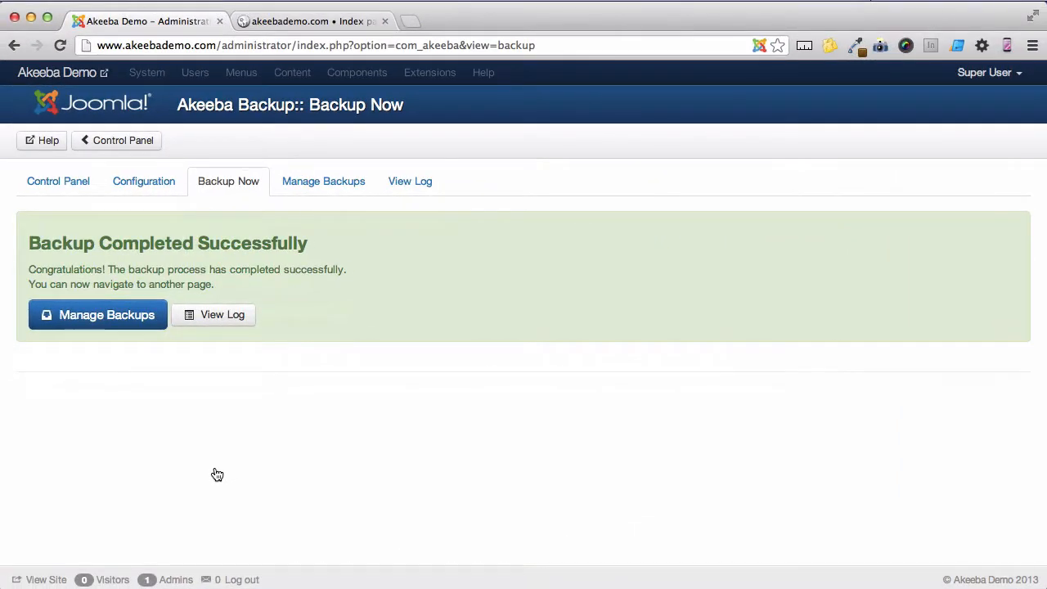
mouse_move(139, 339)
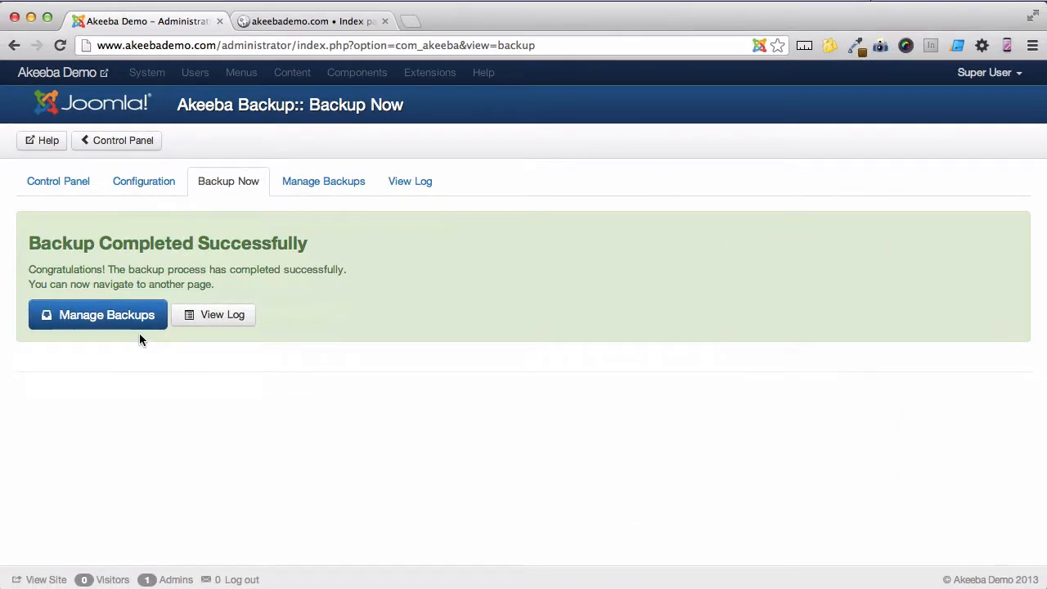
click(99, 314)
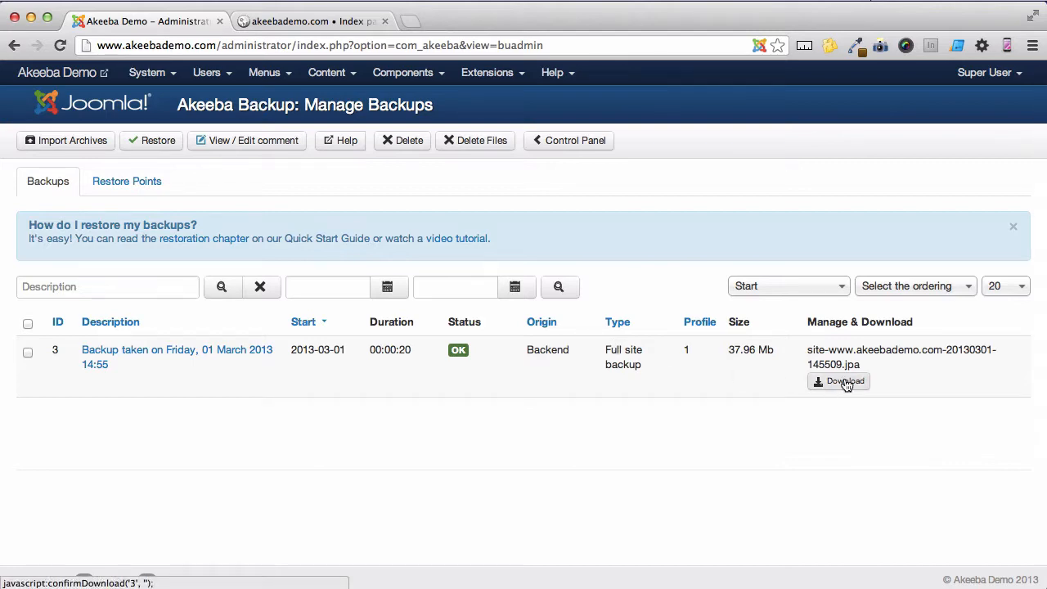
Step: Download the 37.96 Mb backup archive and save it to the local downloads folder
click(838, 380)
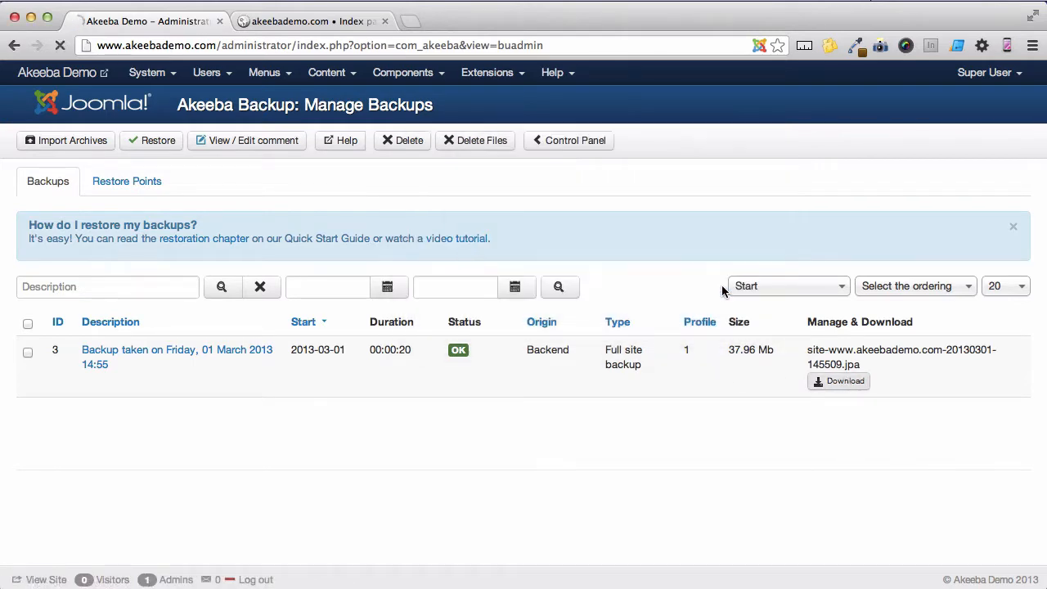
click(838, 380)
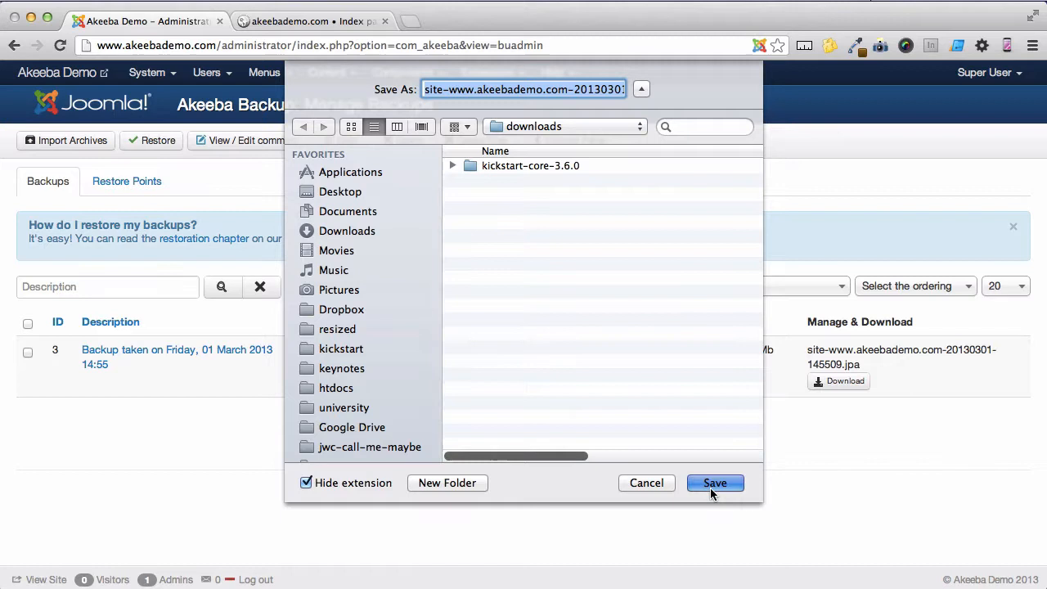
click(713, 483)
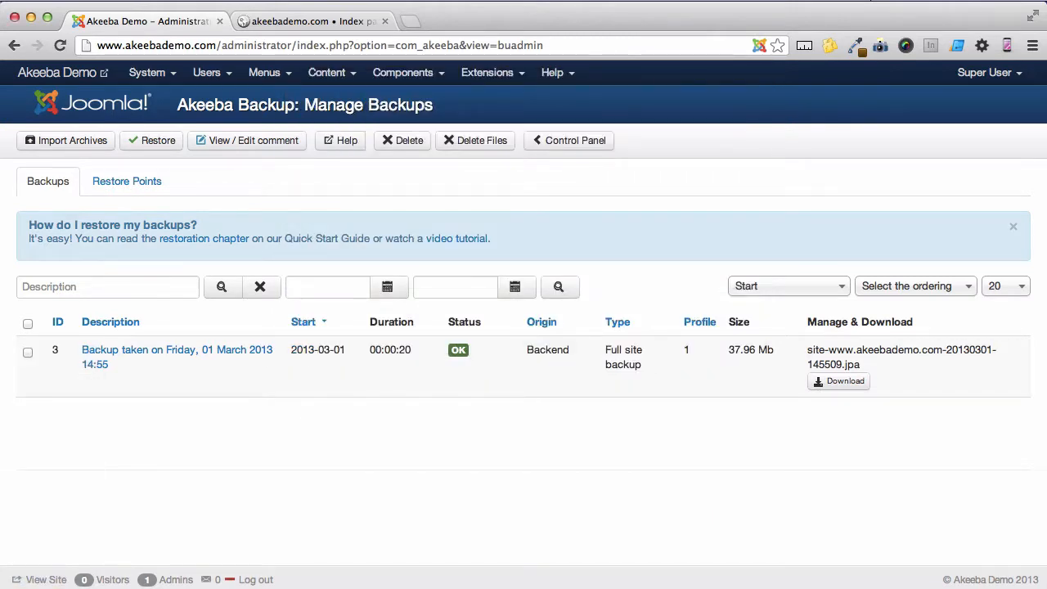
mouse_move(871, 465)
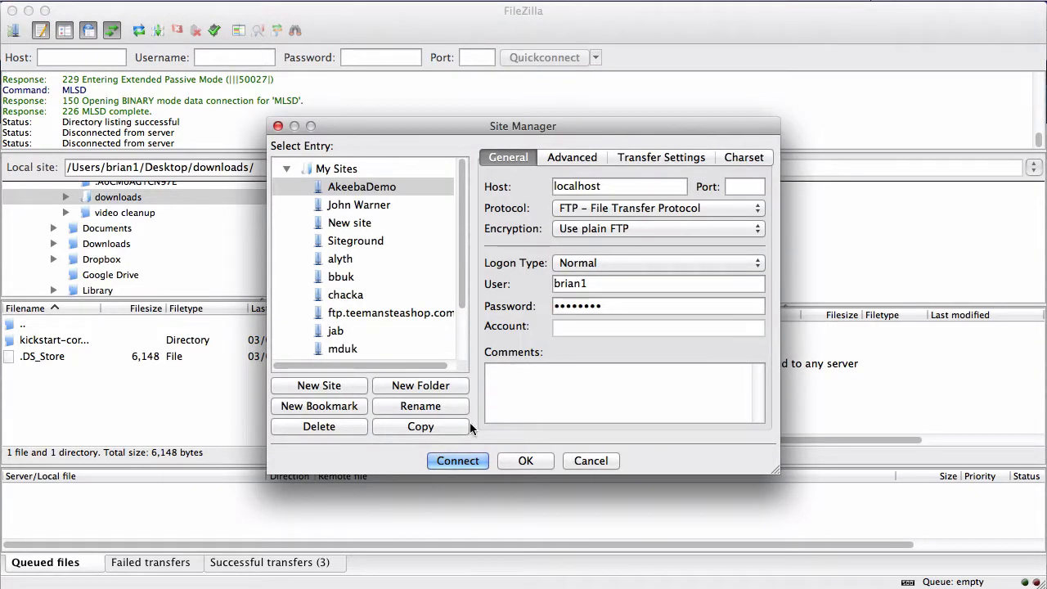
Step: Connect to AkeebaDemo, upload the .jpa archive into public_html, and browse the local kickstart-core-3.6.0 folder
click(458, 461)
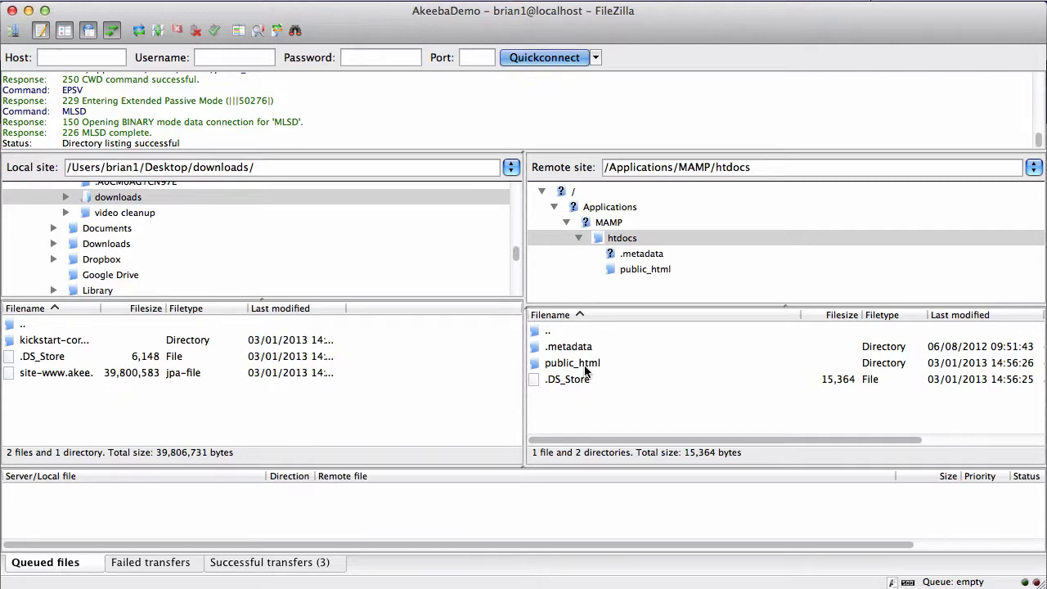
double_click(573, 363)
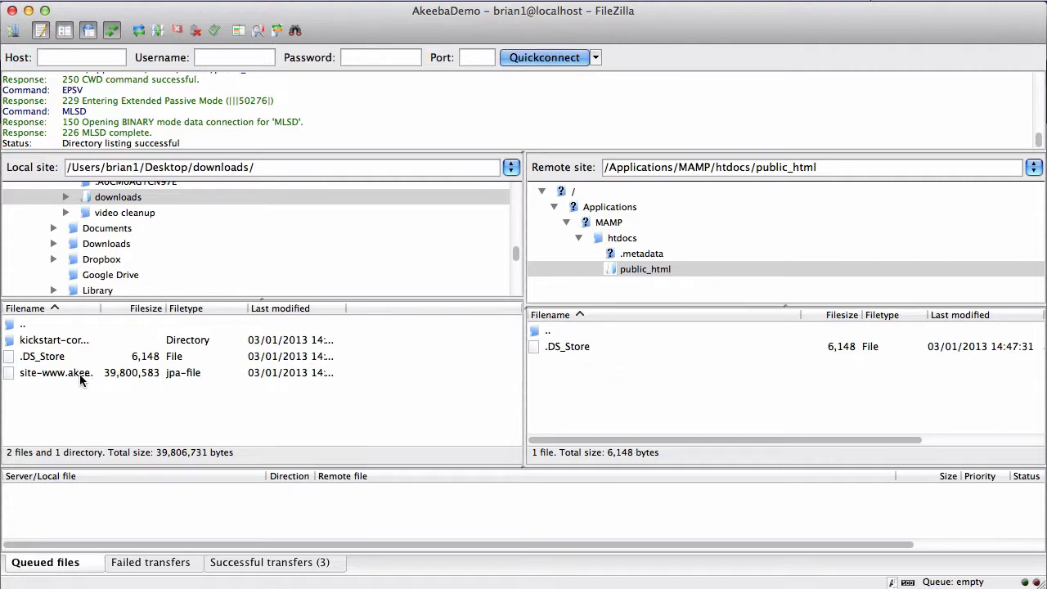
click(56, 373)
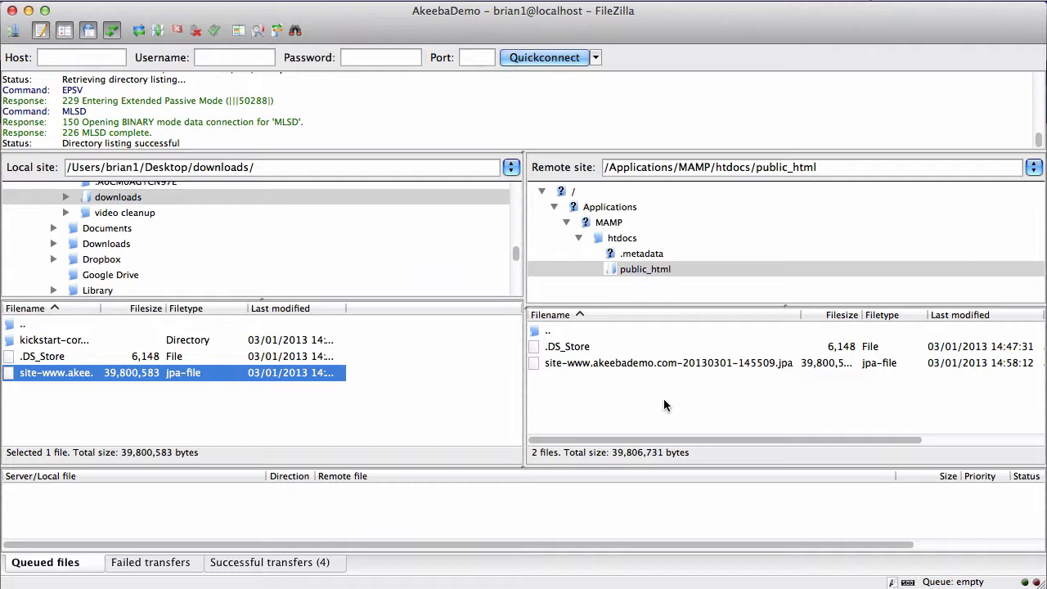
double_click(54, 339)
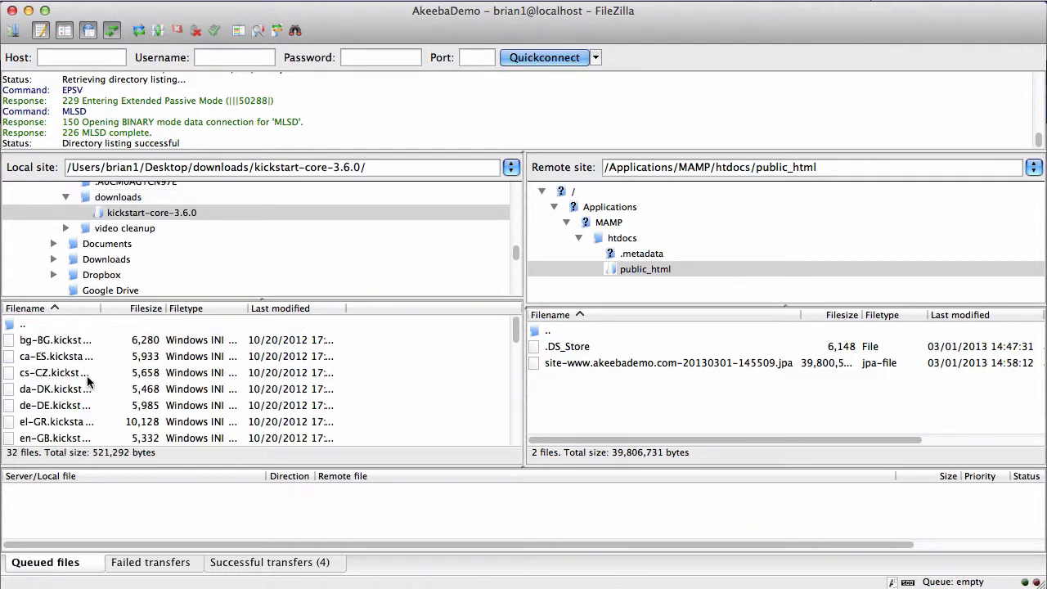
scroll(down, 3)
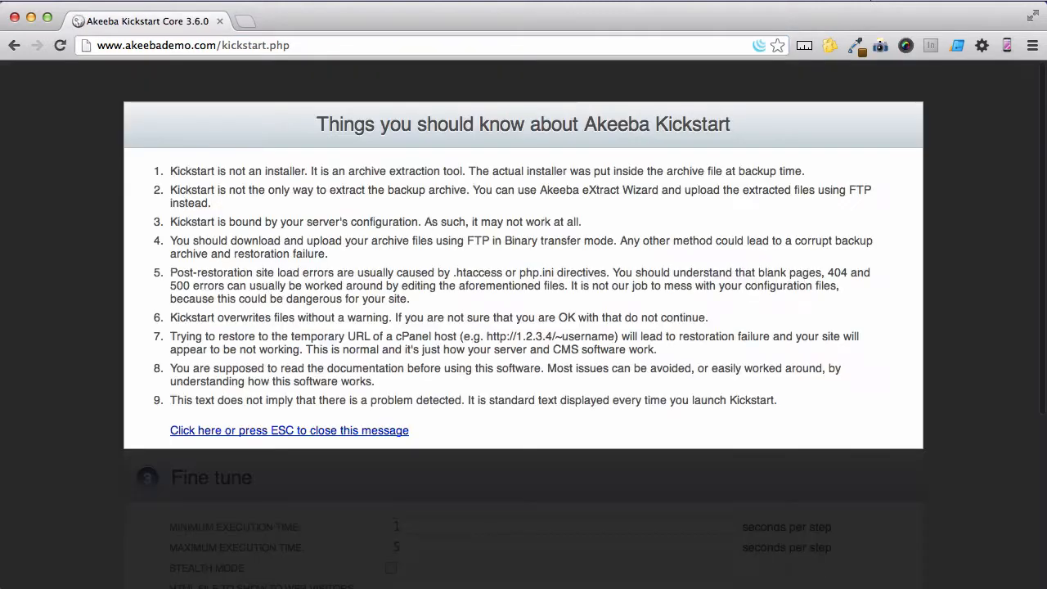
Step: Dismiss the Kickstart notice, extract the archive writing Directly, and run the installer
click(288, 430)
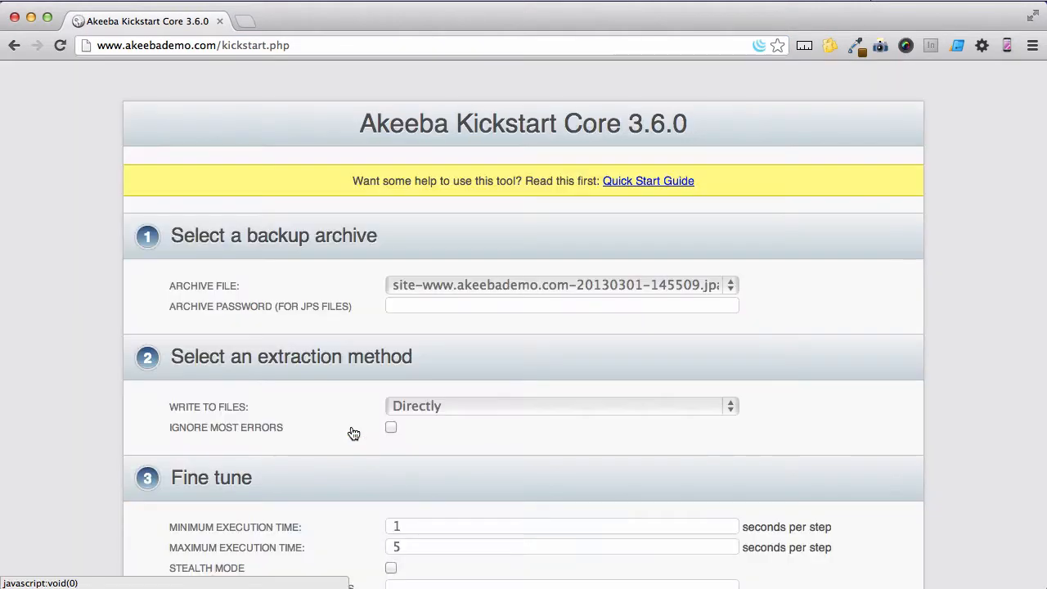
mouse_move(640, 296)
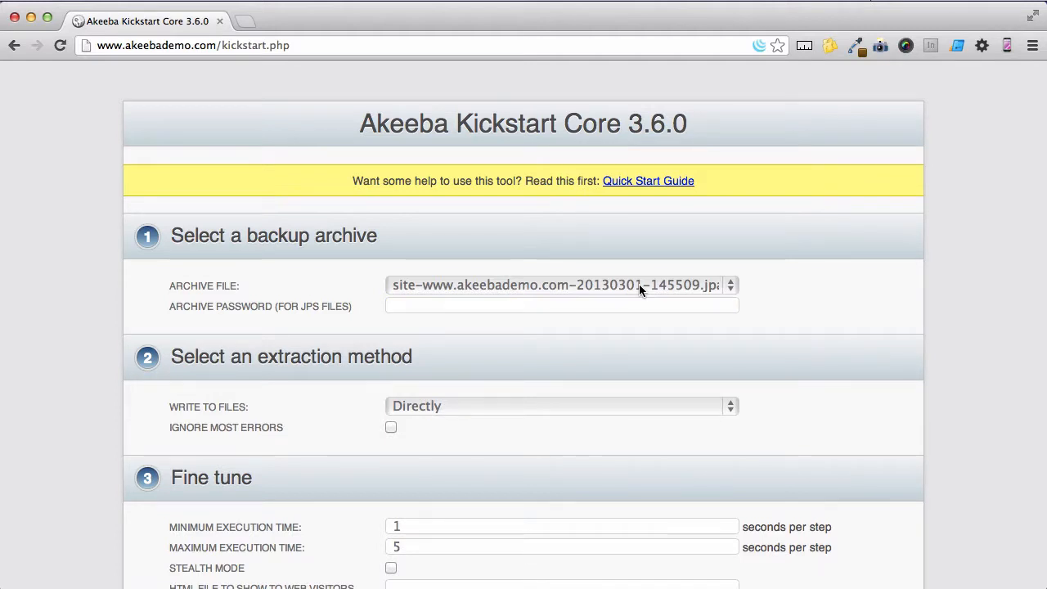
scroll(down, 3)
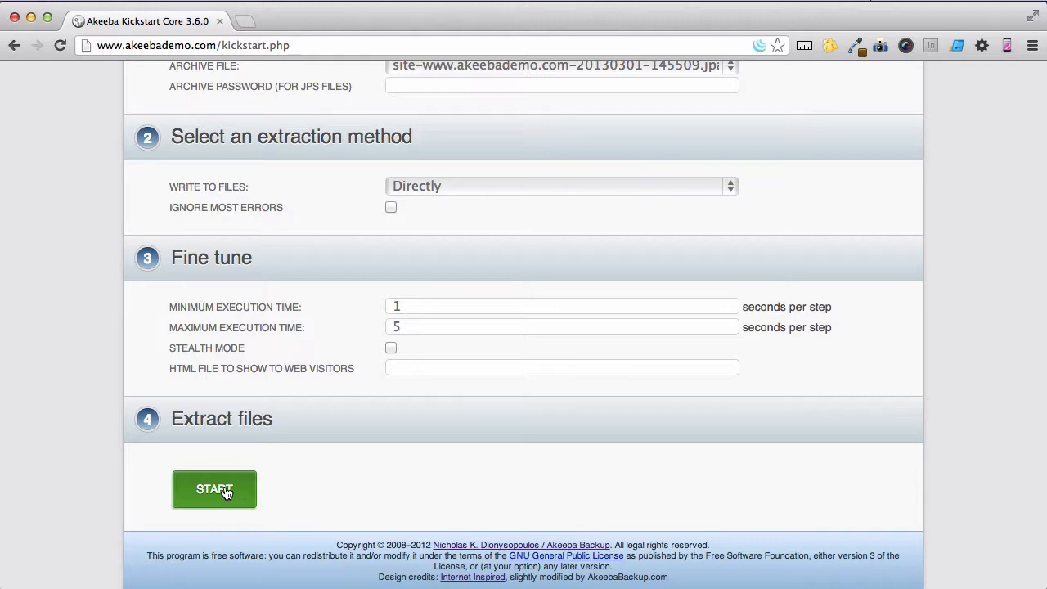
click(213, 488)
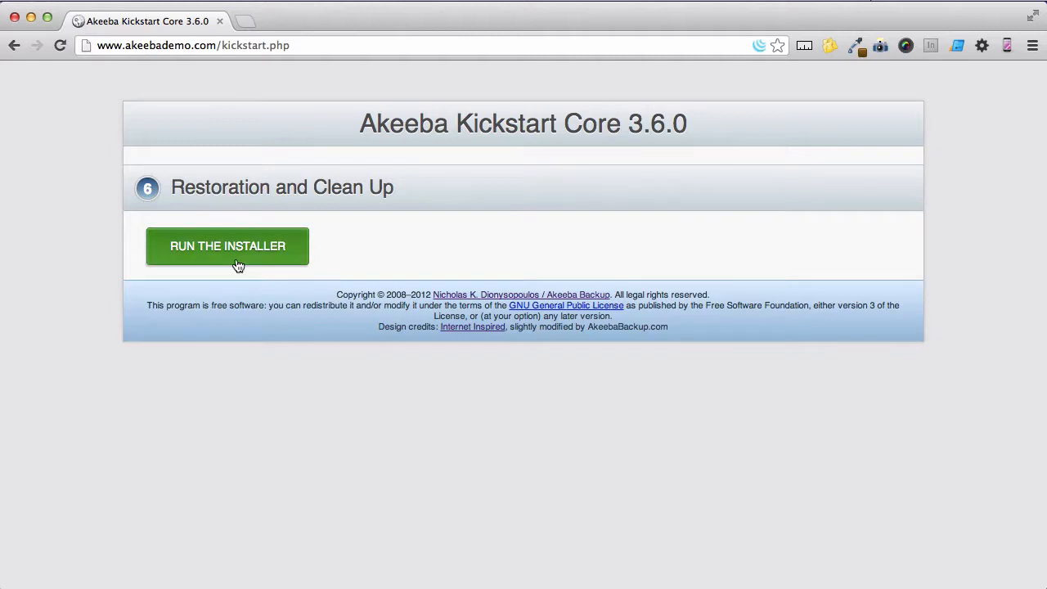
click(225, 245)
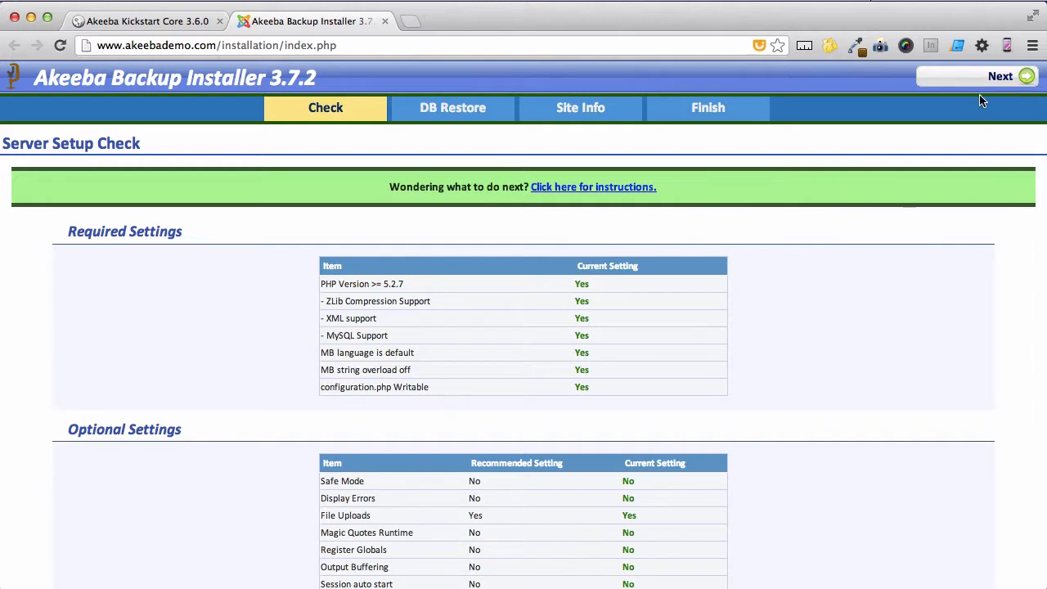
Step: Pass the server check and restore the phpbb3 extra database with localhost/root settings, continuing to the main database
click(1001, 77)
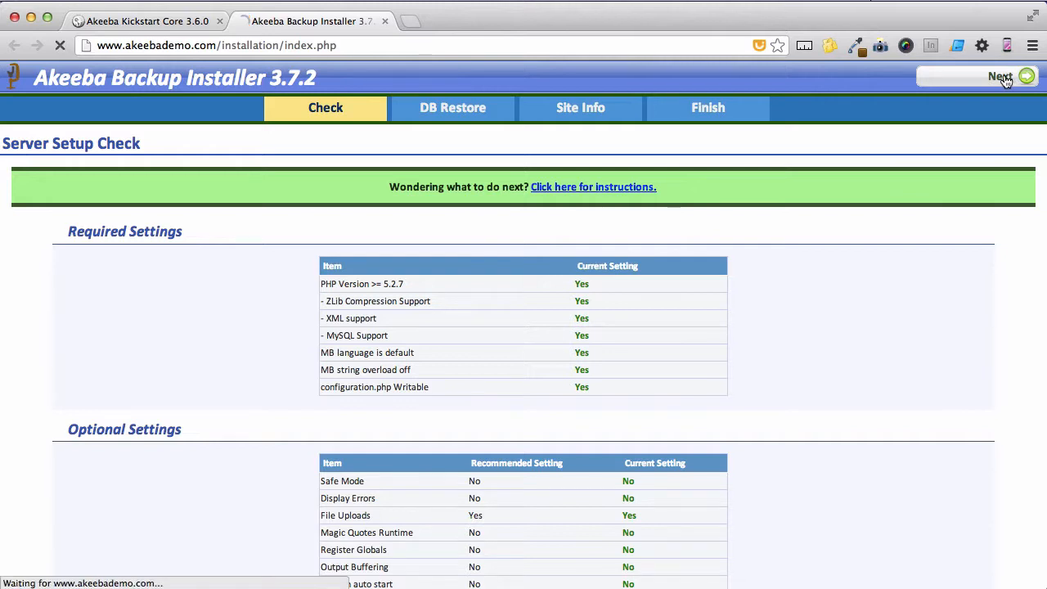
click(1001, 77)
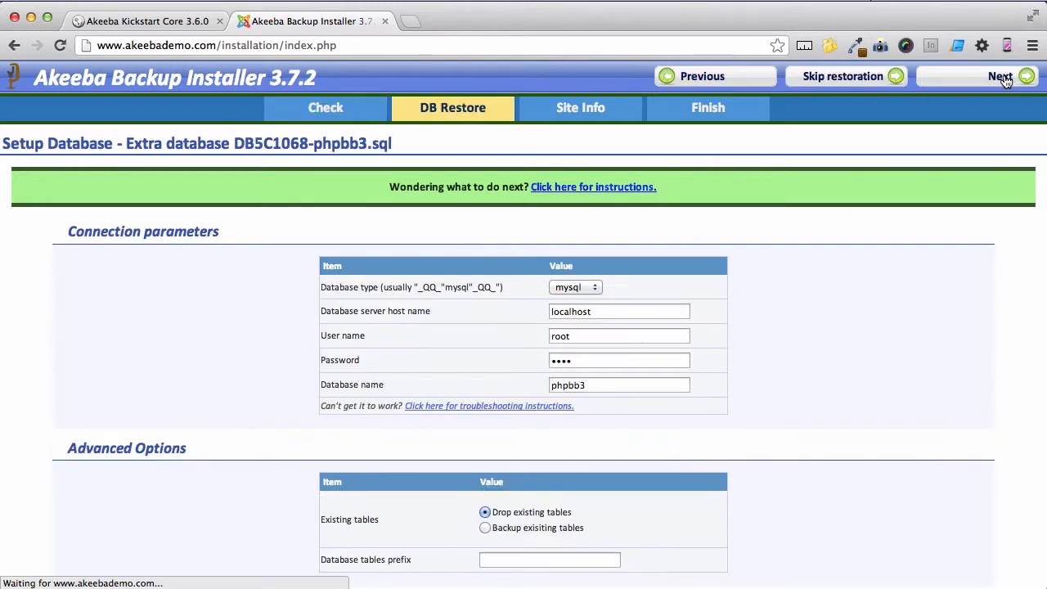
click(999, 77)
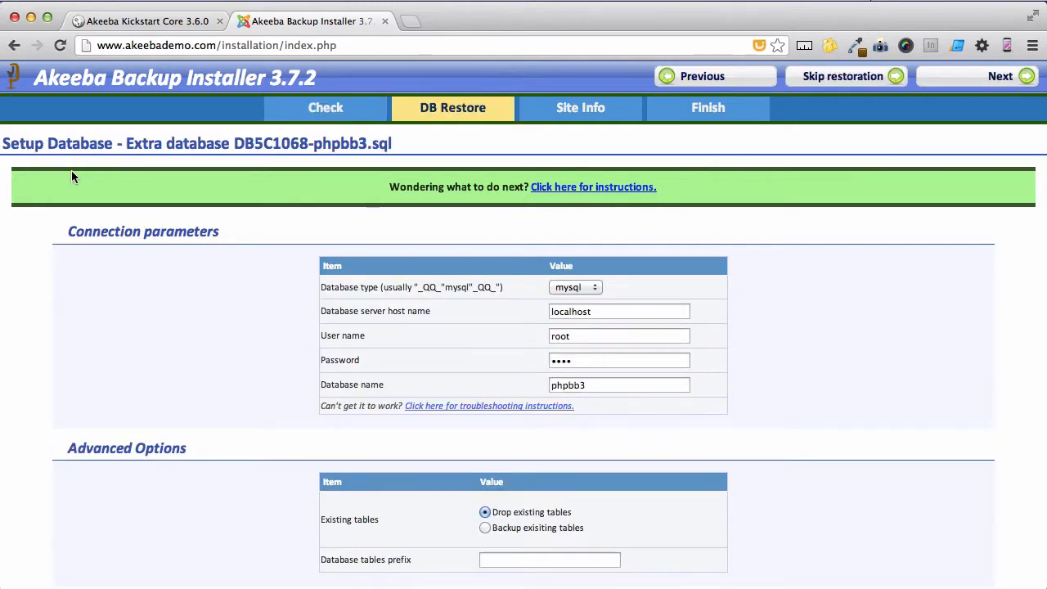
mouse_move(29, 167)
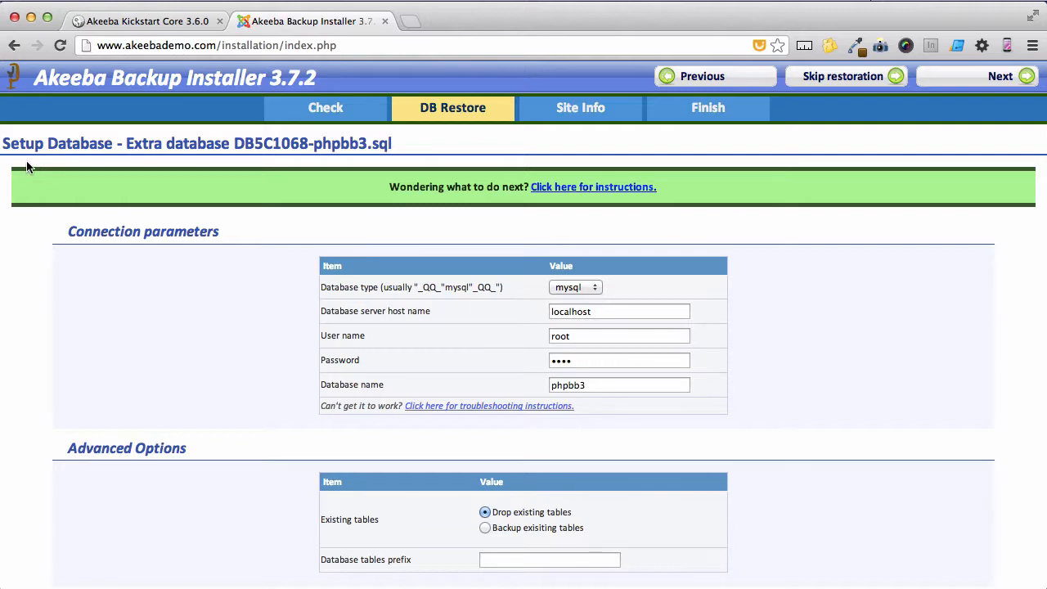
mouse_move(194, 167)
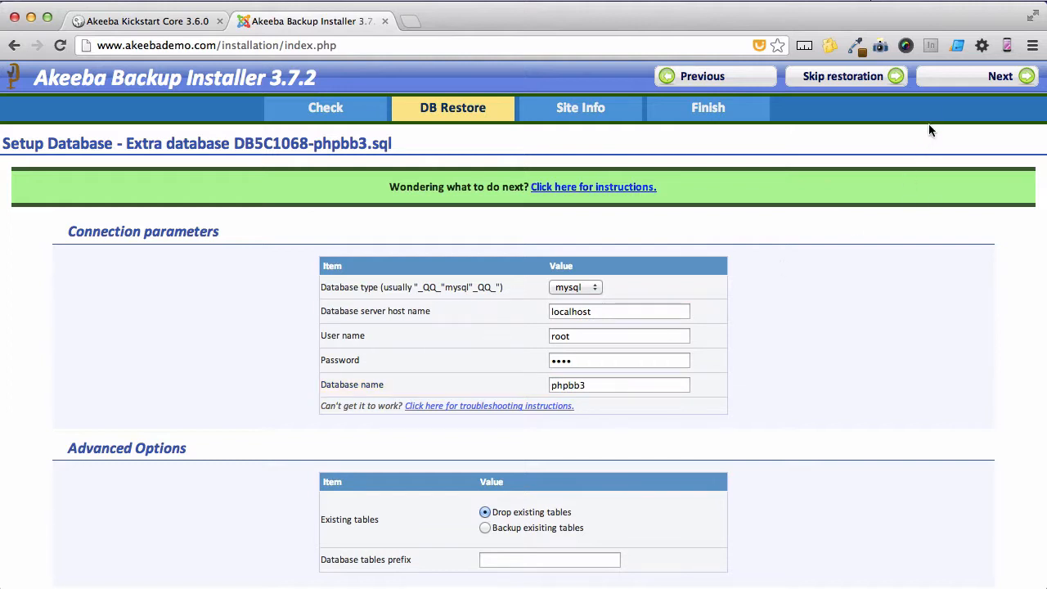
click(1000, 77)
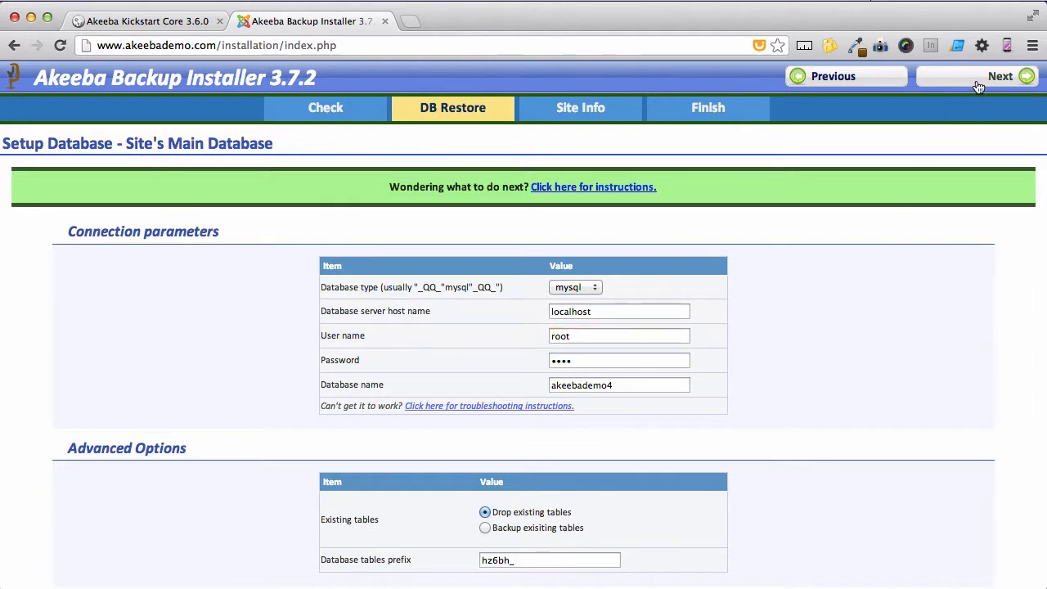
Step: Restore the akeebademo4 main database, dismiss the progress dialog, and accept the Site Setup settings
click(999, 77)
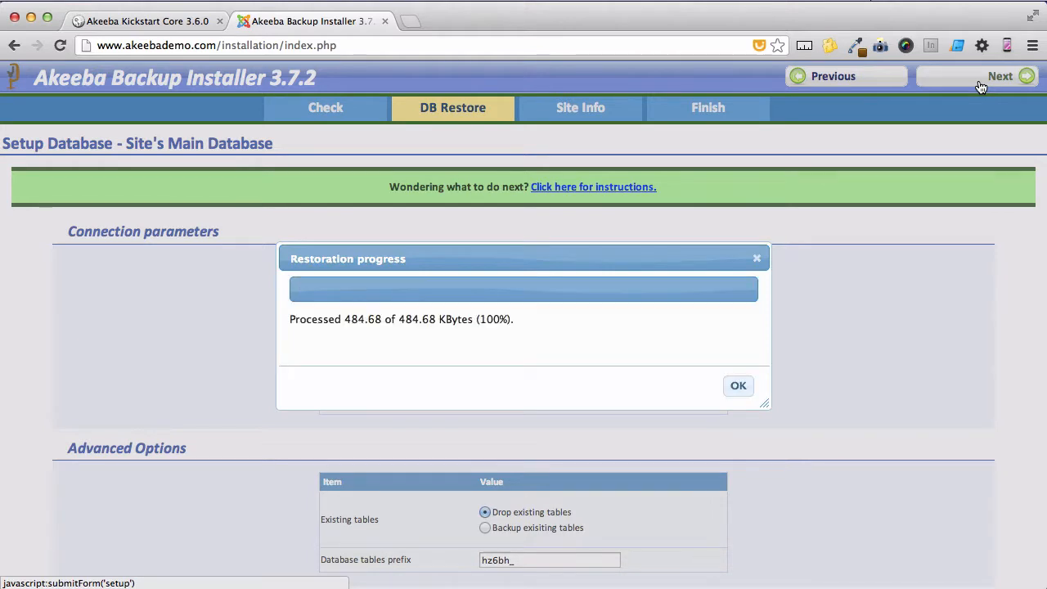
click(736, 386)
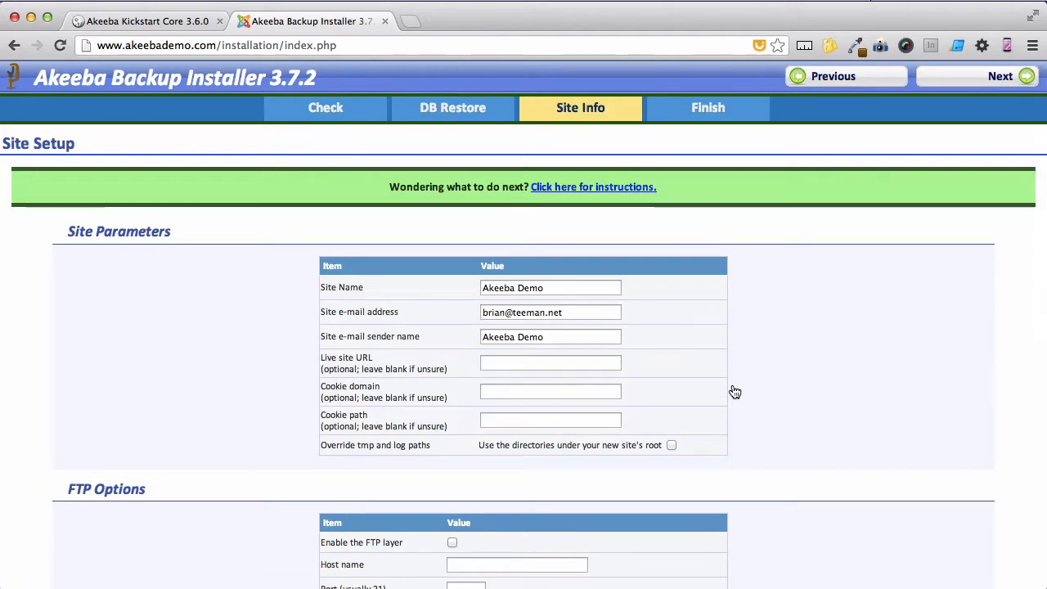
mouse_move(872, 237)
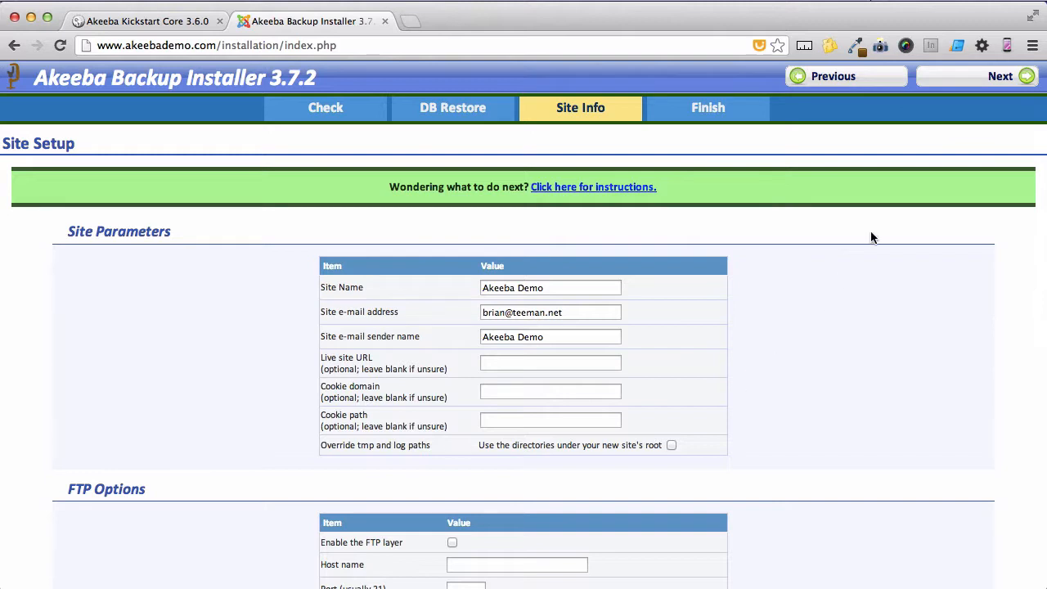
click(999, 77)
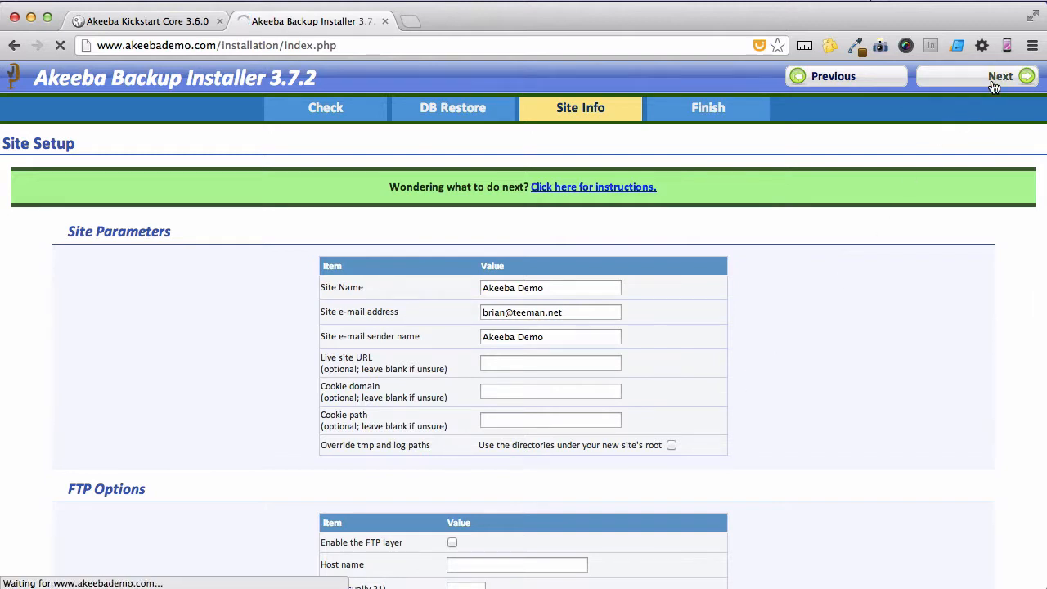
click(998, 77)
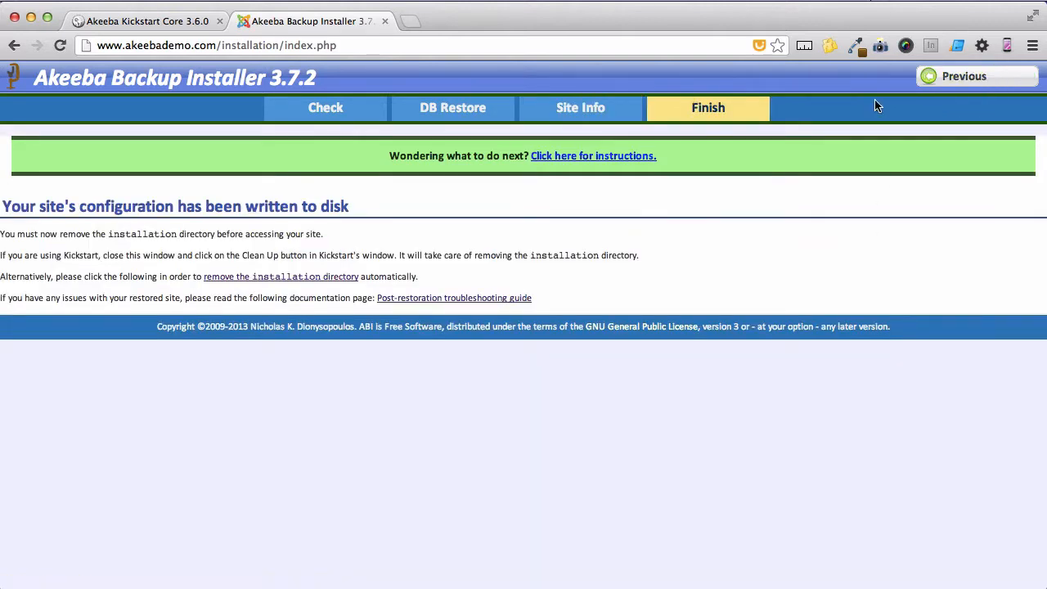
Step: Remove the installation directory, view the restored Akeeba Demo site, and run Kickstart's Clean Up
click(282, 275)
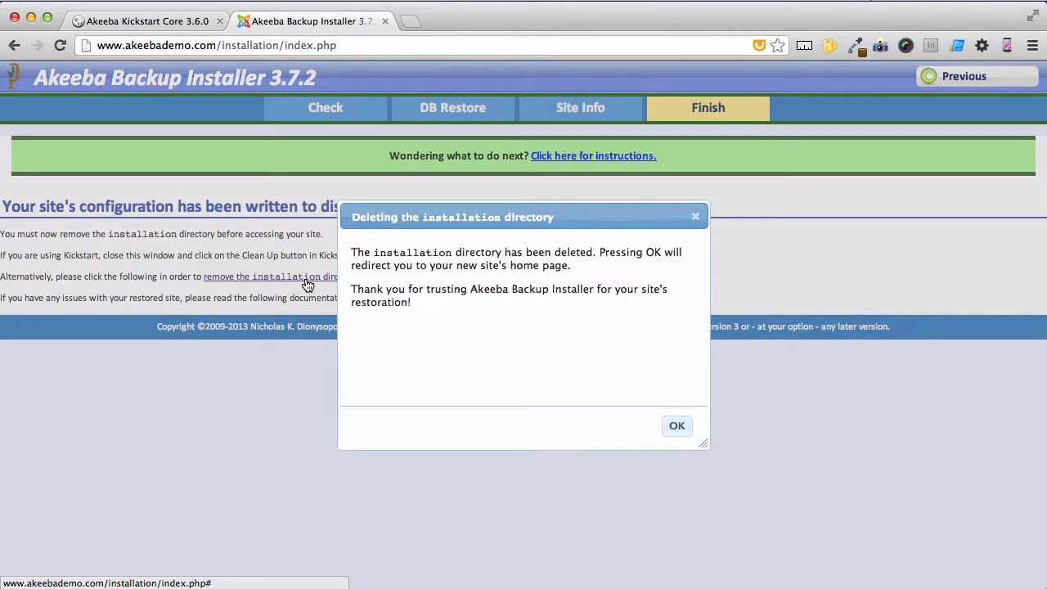
click(677, 426)
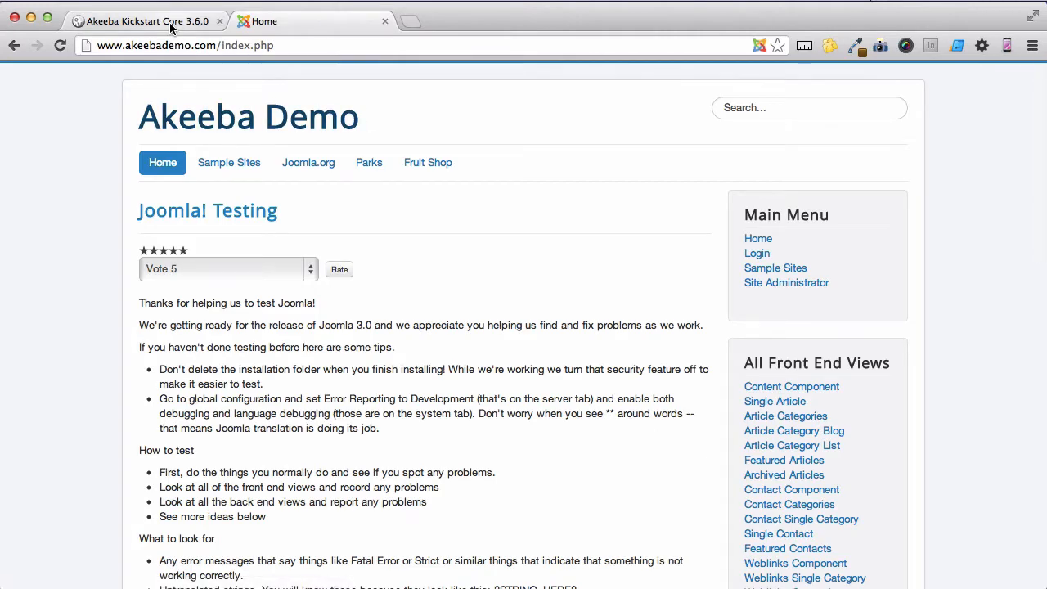
click(145, 19)
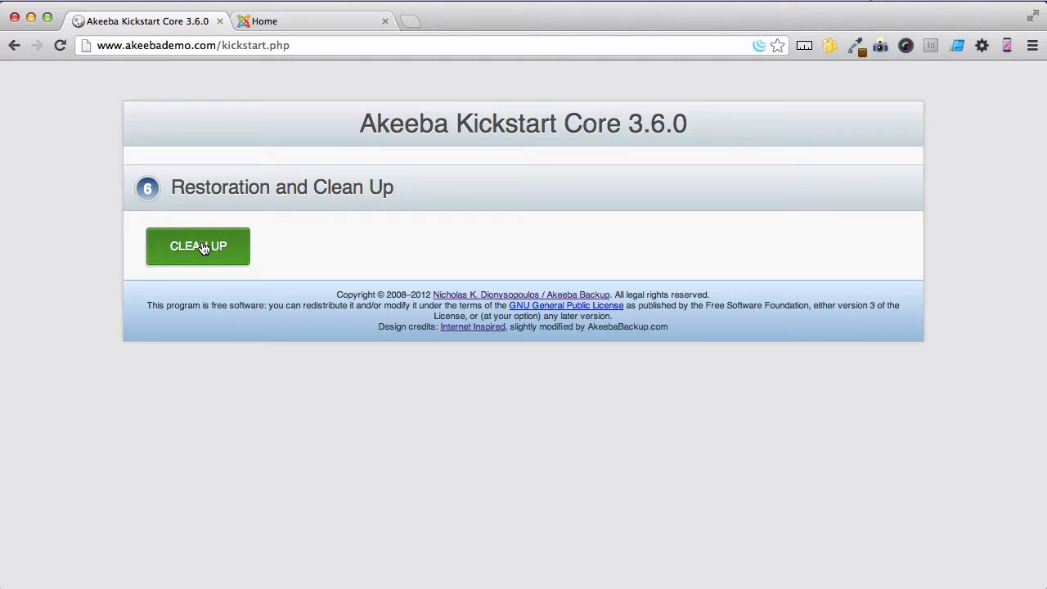
click(196, 246)
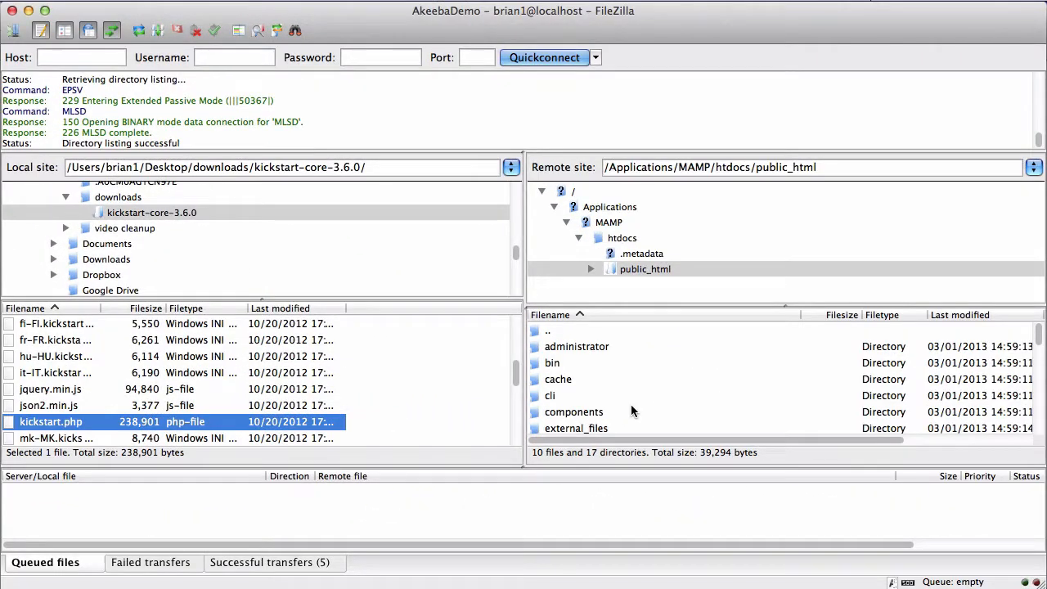
mouse_move(632, 383)
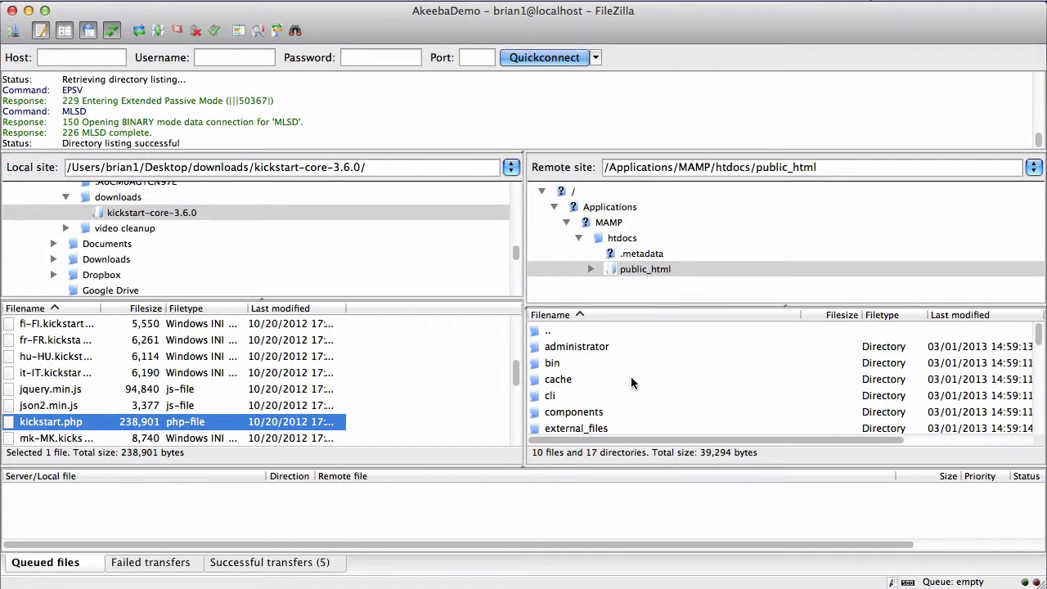
mouse_move(619, 412)
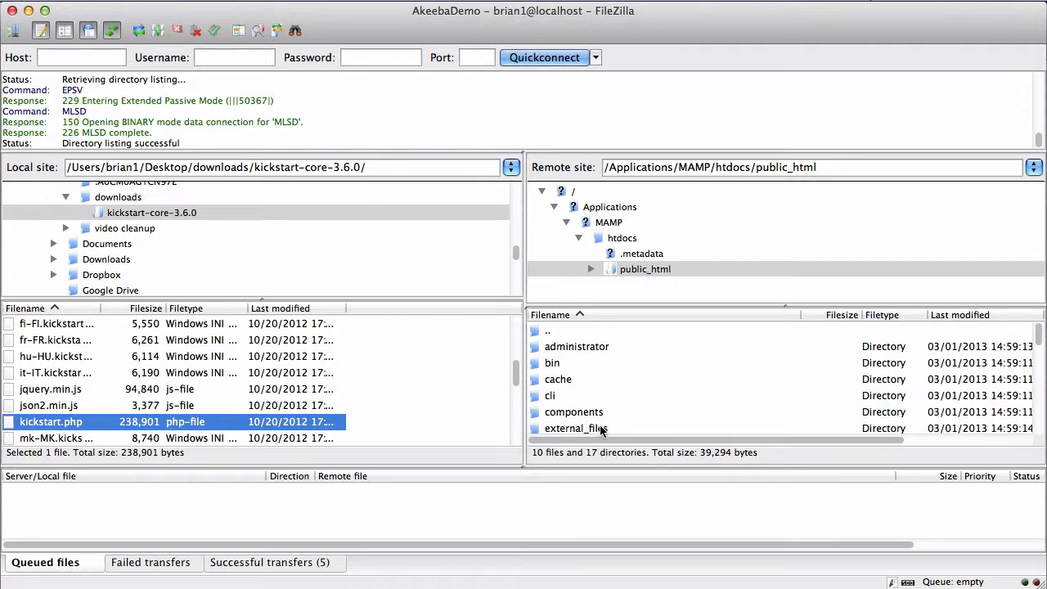
Step: Move the downloads and forum folders from public_html/external_files up into htdocs
double_click(576, 429)
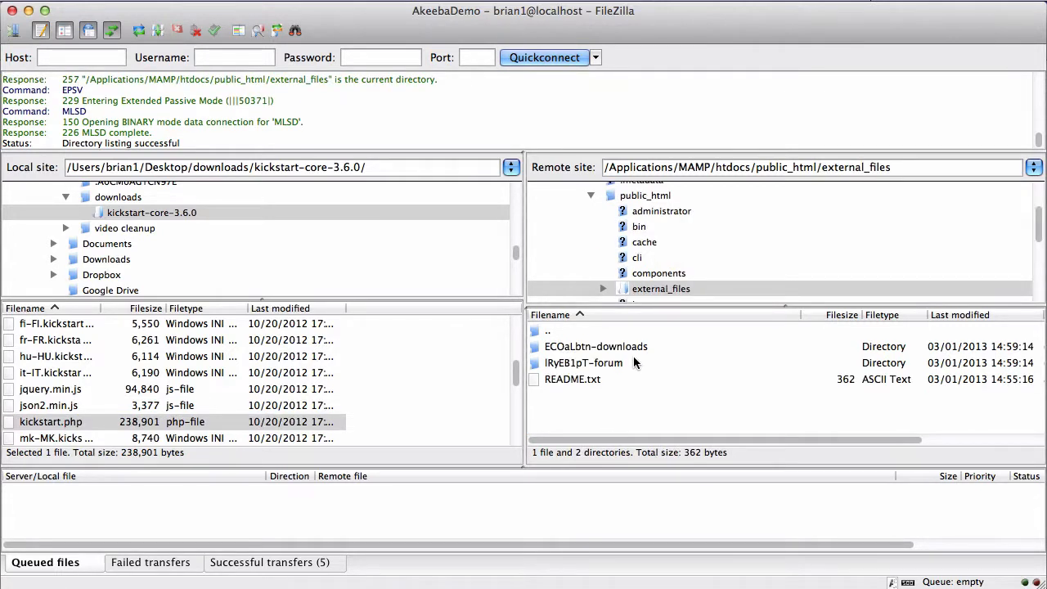
mouse_move(616, 385)
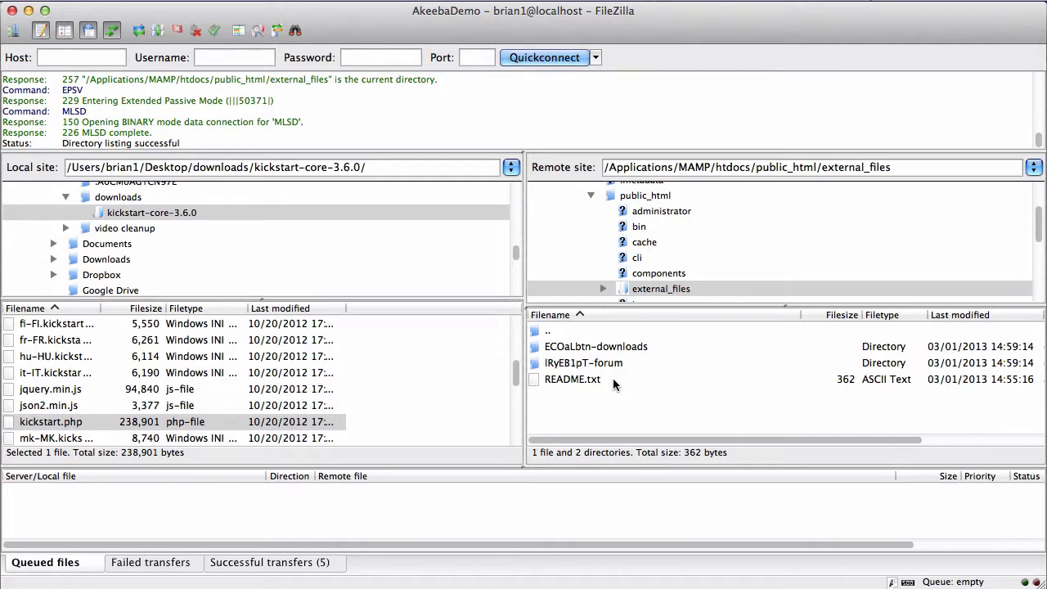
click(584, 364)
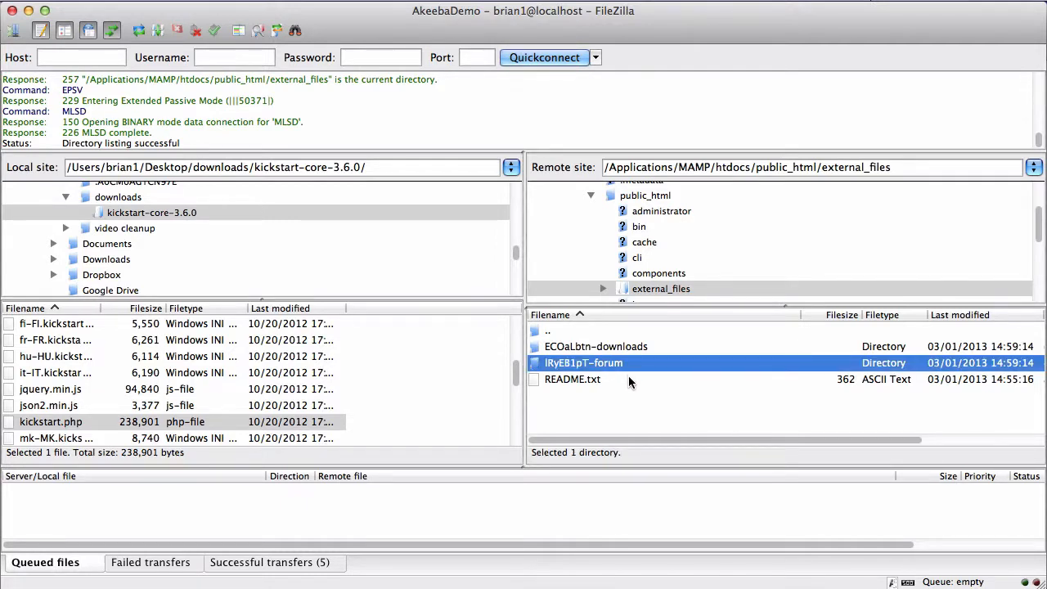
click(595, 347)
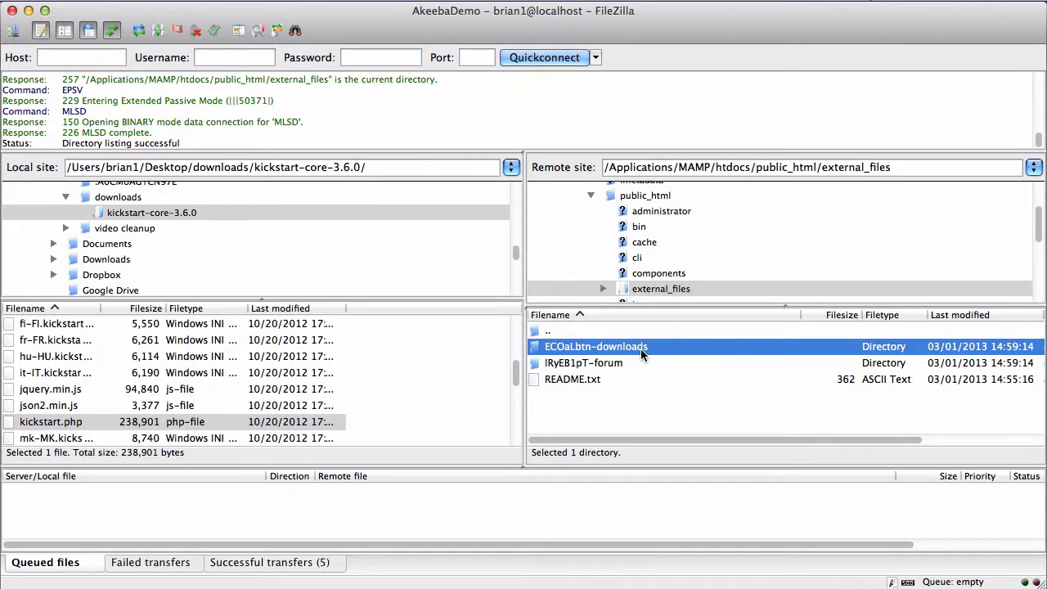
mouse_move(713, 333)
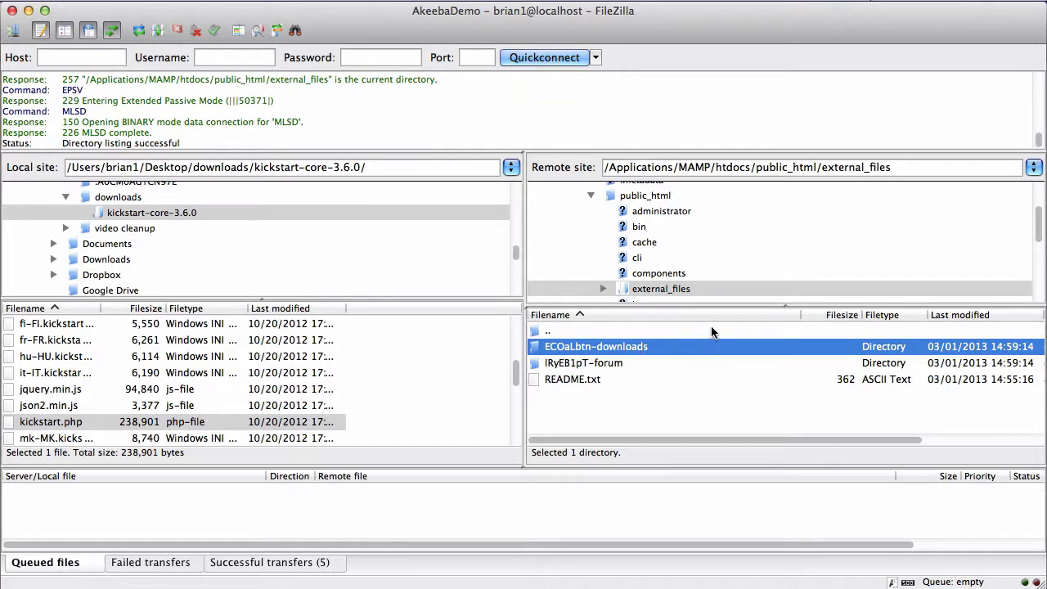
mouse_move(702, 368)
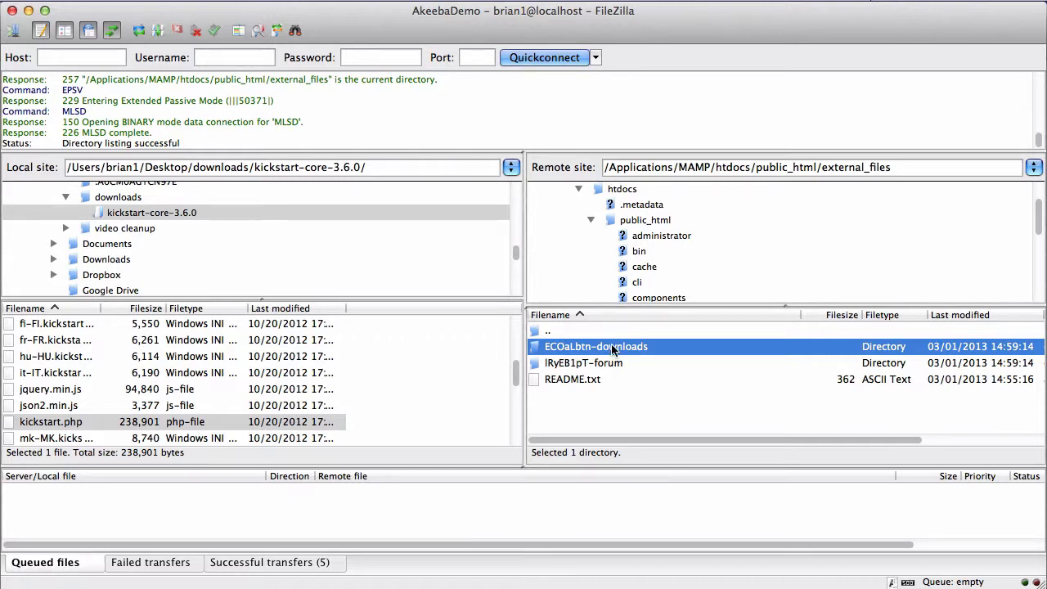
click(621, 188)
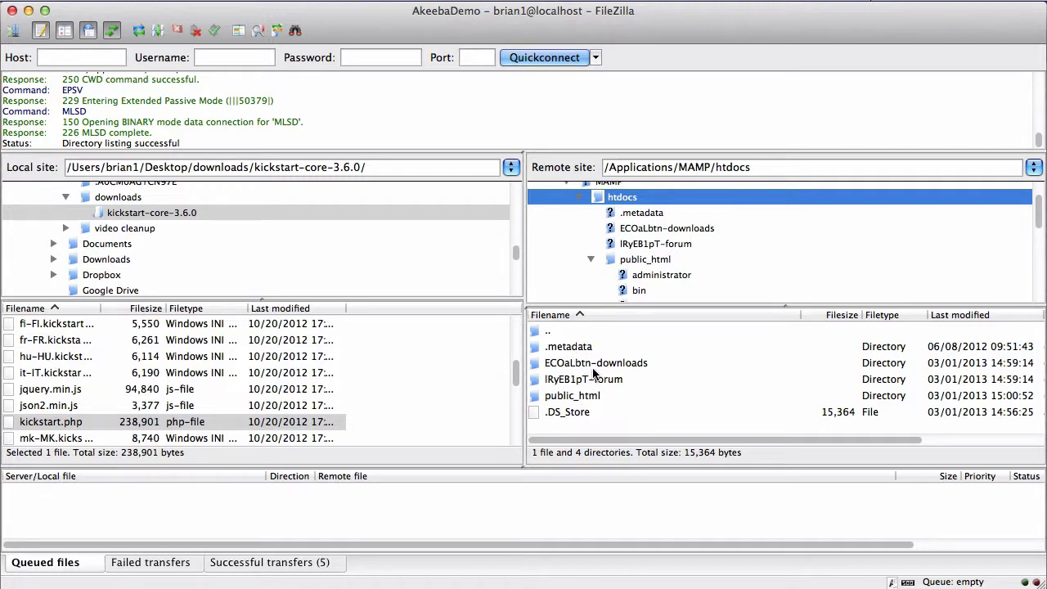
mouse_move(615, 370)
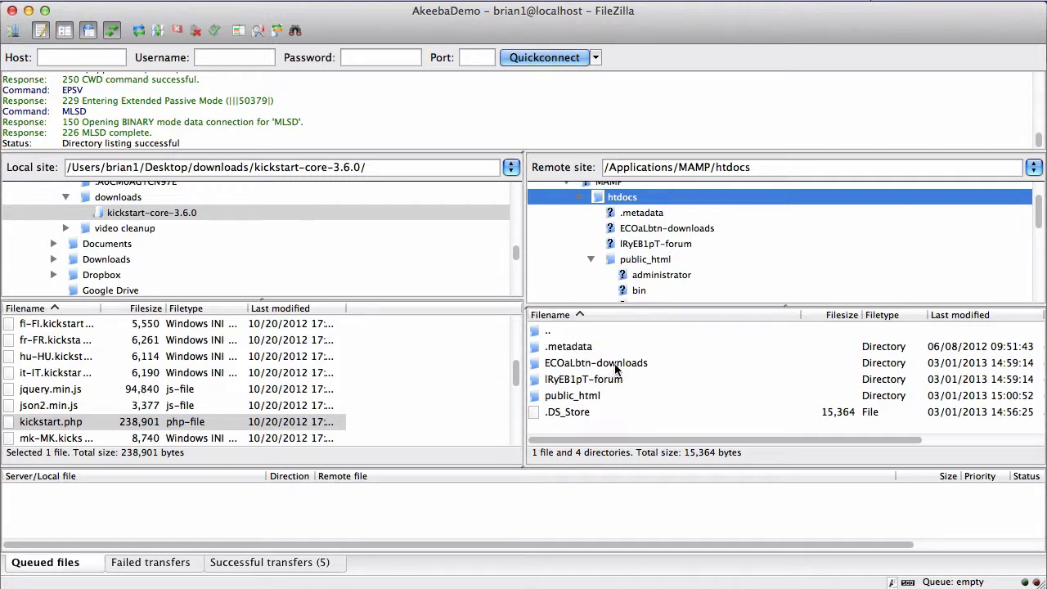
mouse_move(603, 393)
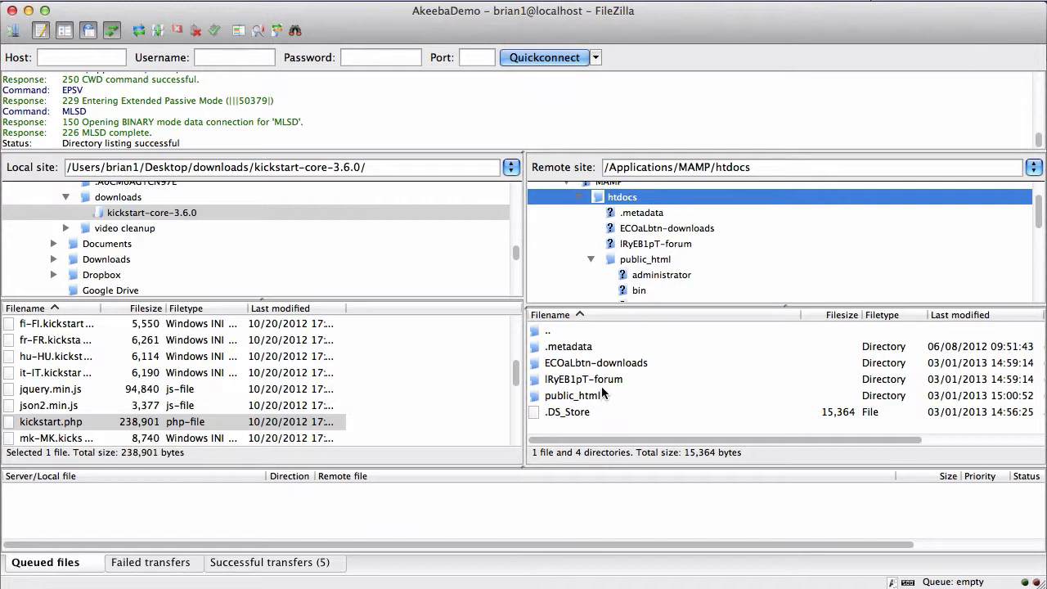
Step: Rename the randomly prefixed forum folder in htdocs to 'forum'
click(583, 380)
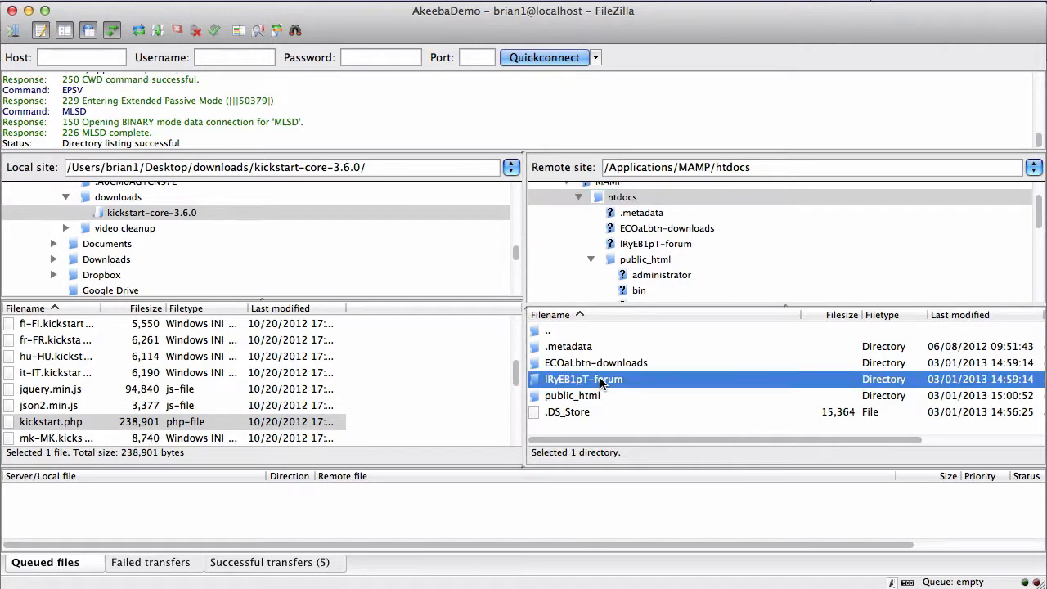
double_click(582, 379)
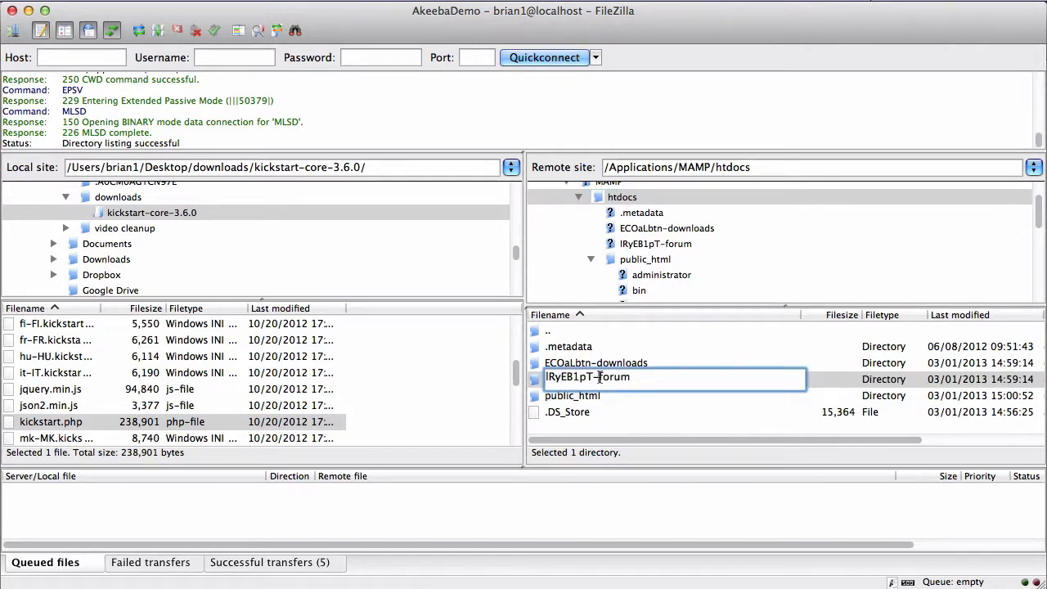
text(forum)
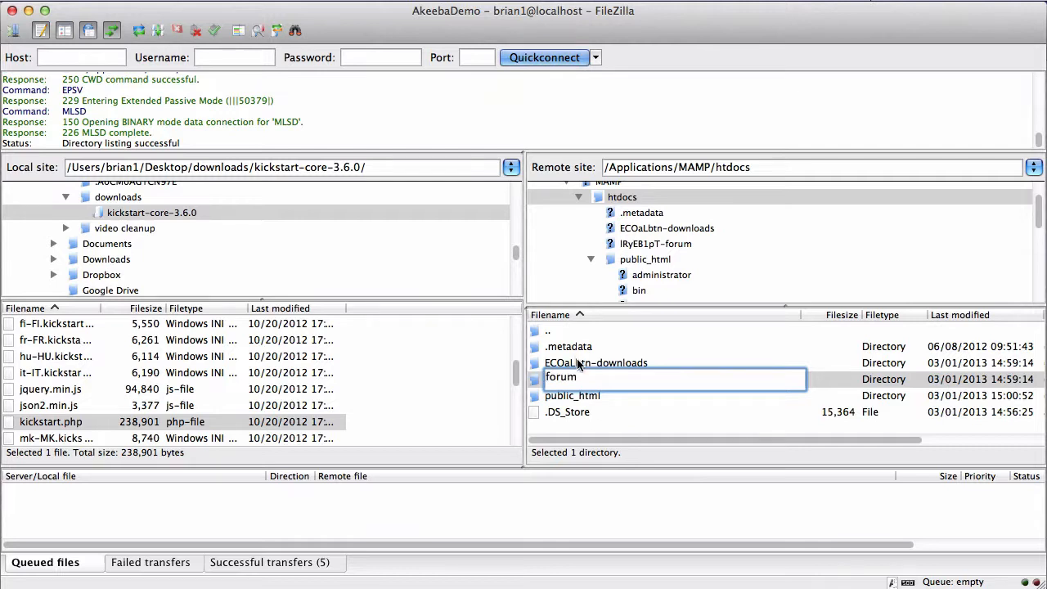